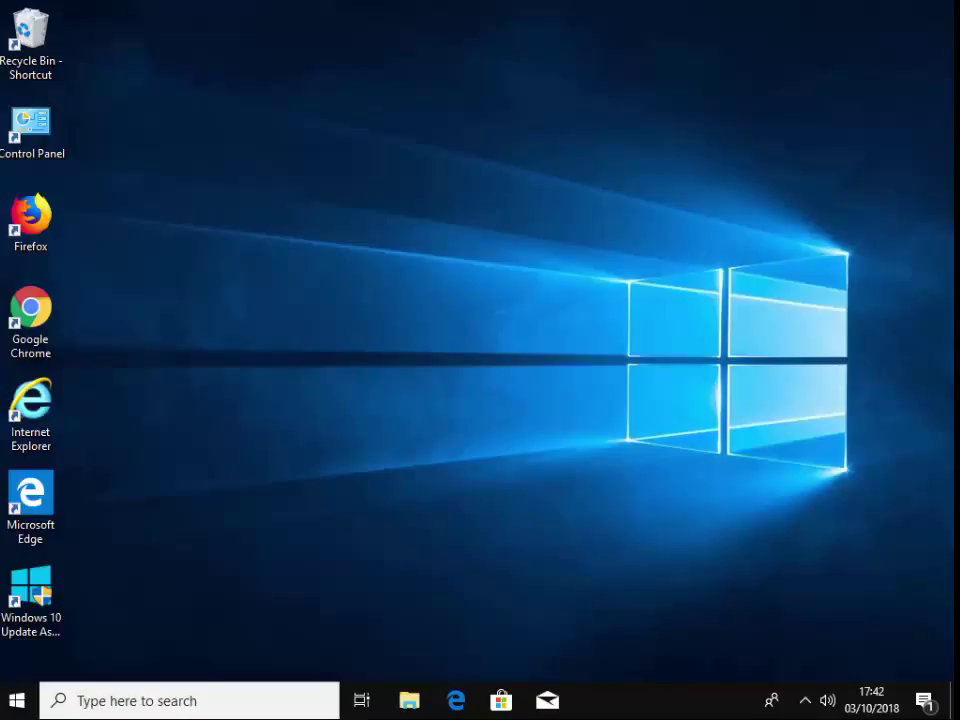
{"action": "mouse_move", "coordinate": [30, 690]}
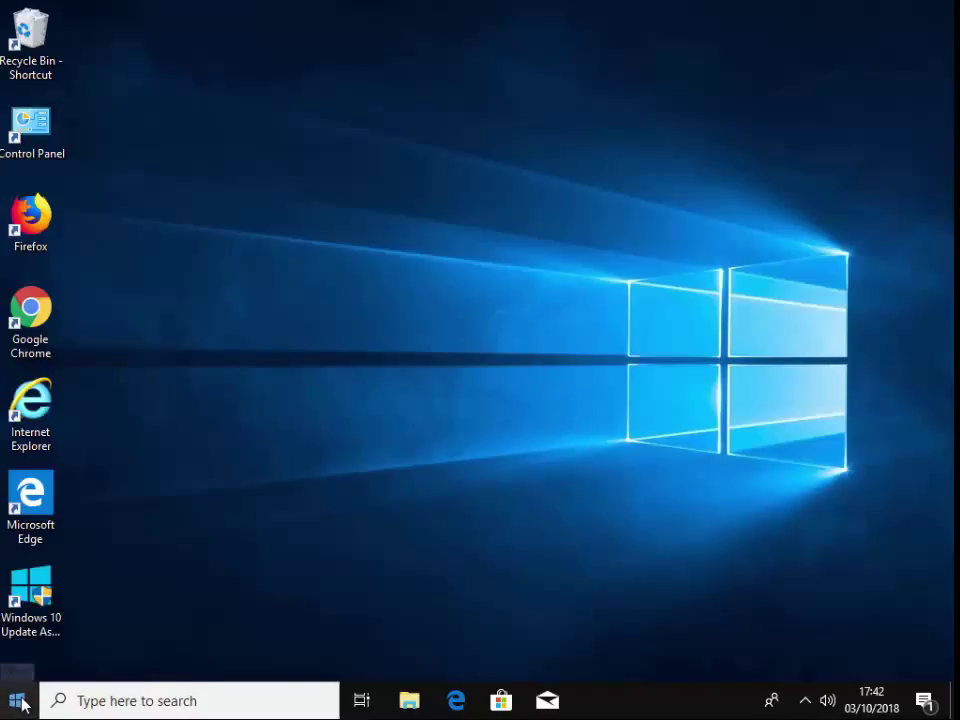
Search 'phone' from Start and launch the Your Phone app to its sign-in screen
{"action": "left_click", "coordinate": [15, 700]}
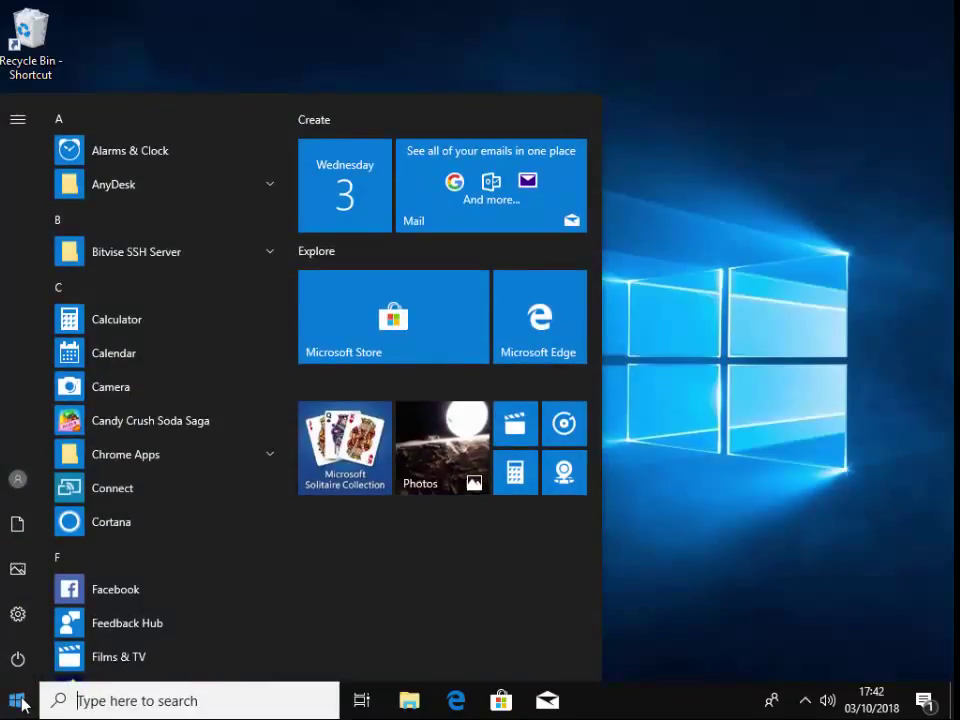
{"action": "type", "text": "phone"}
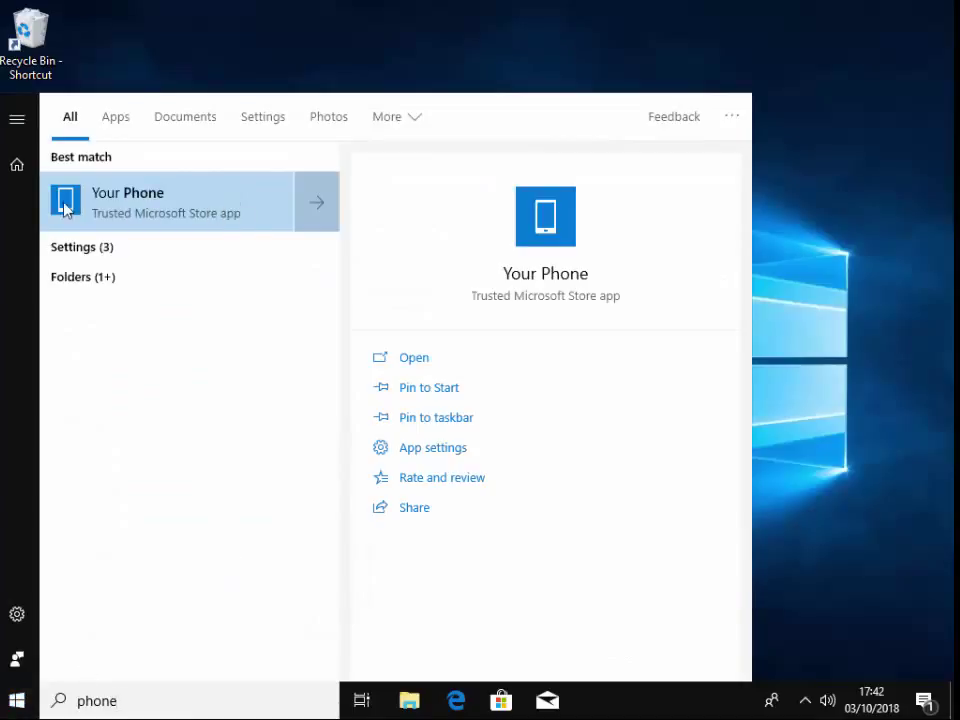
{"action": "mouse_move", "coordinate": [135, 212]}
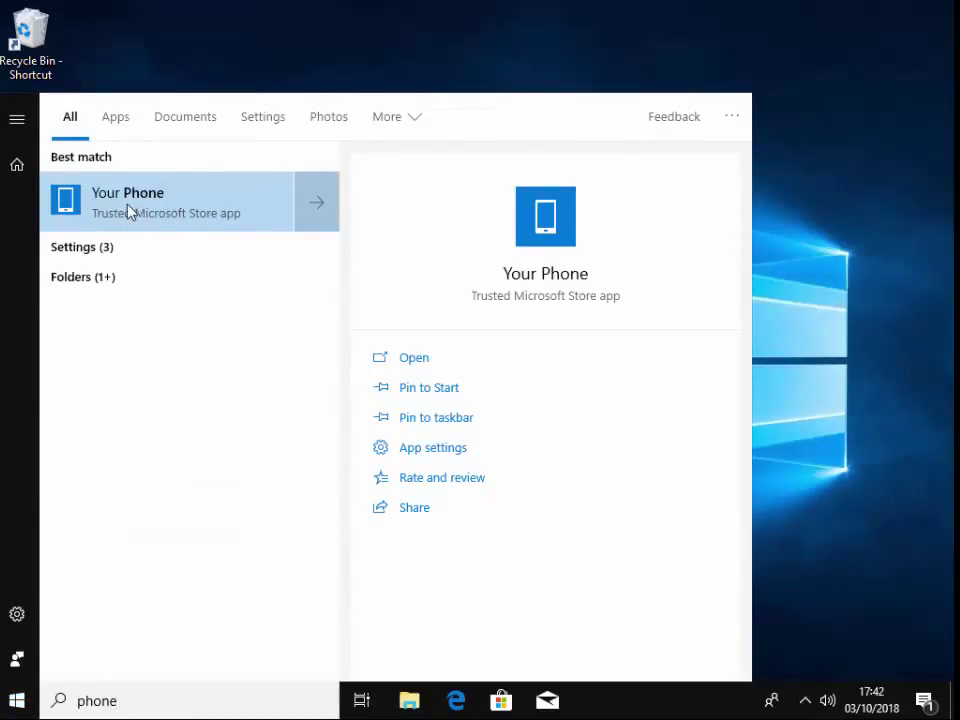
{"action": "left_click", "coordinate": [127, 200]}
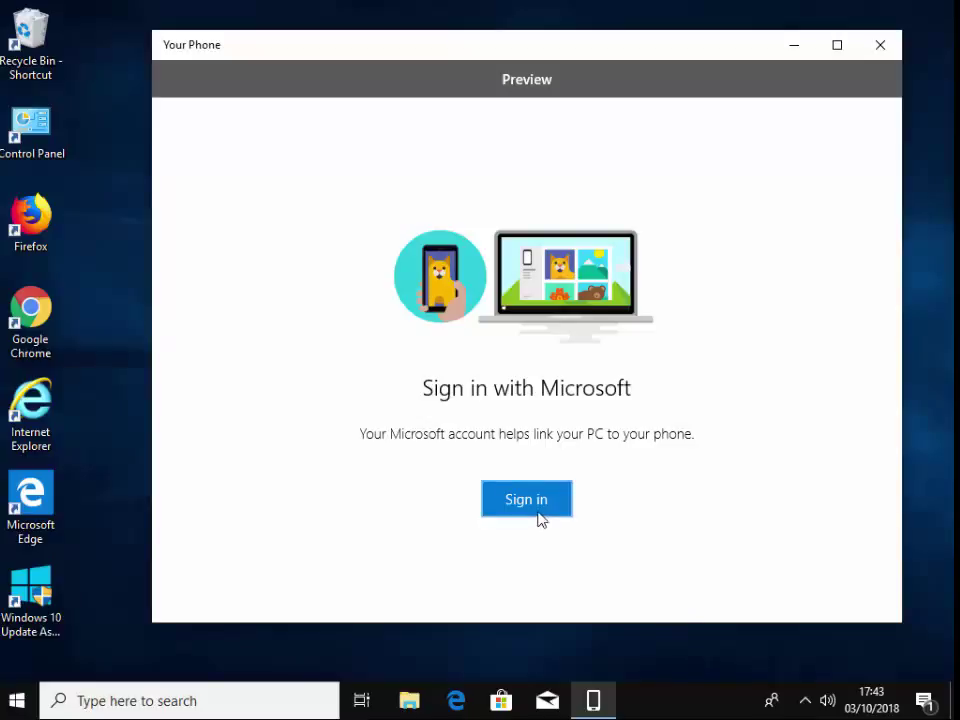
Sign in to Your Phone with the Microsoft account email and password
{"action": "left_click", "coordinate": [526, 499]}
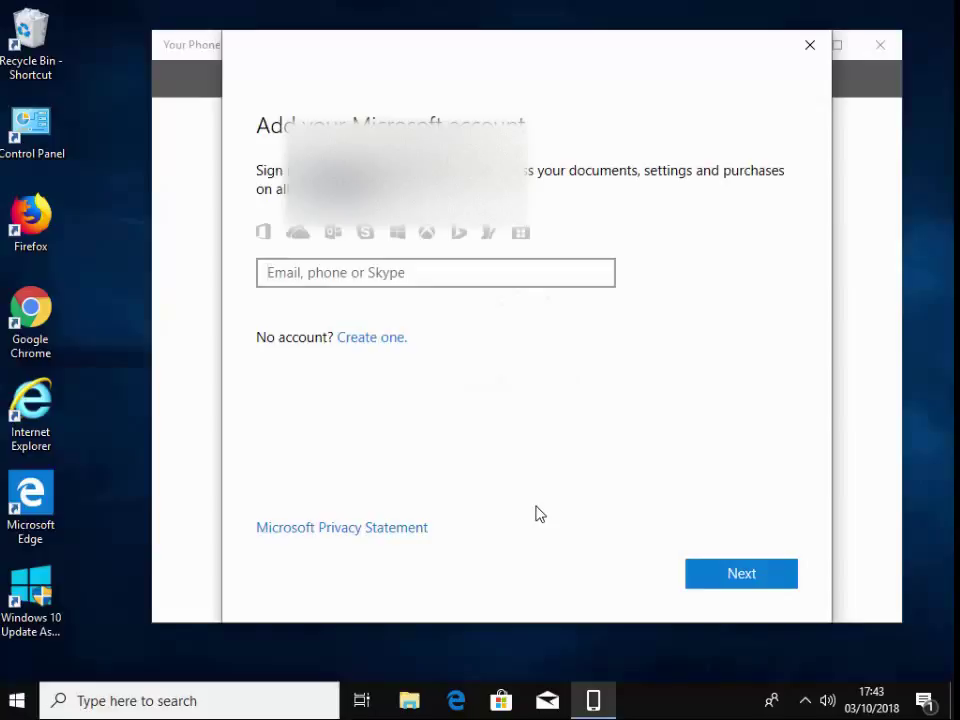
{"action": "left_click", "coordinate": [435, 272]}
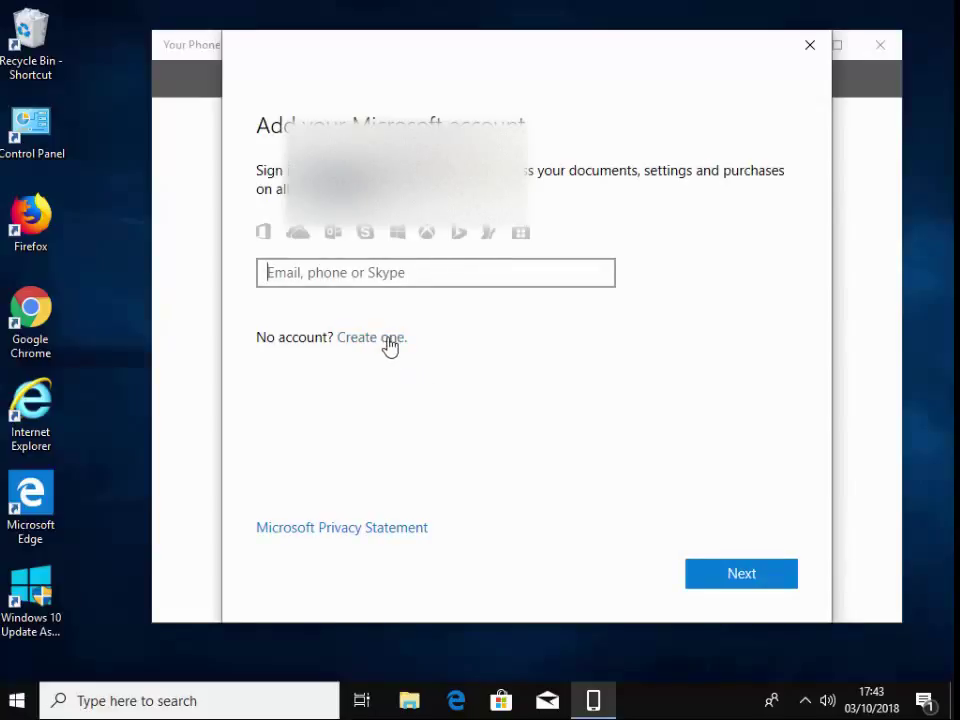
{"action": "mouse_move", "coordinate": [617, 587]}
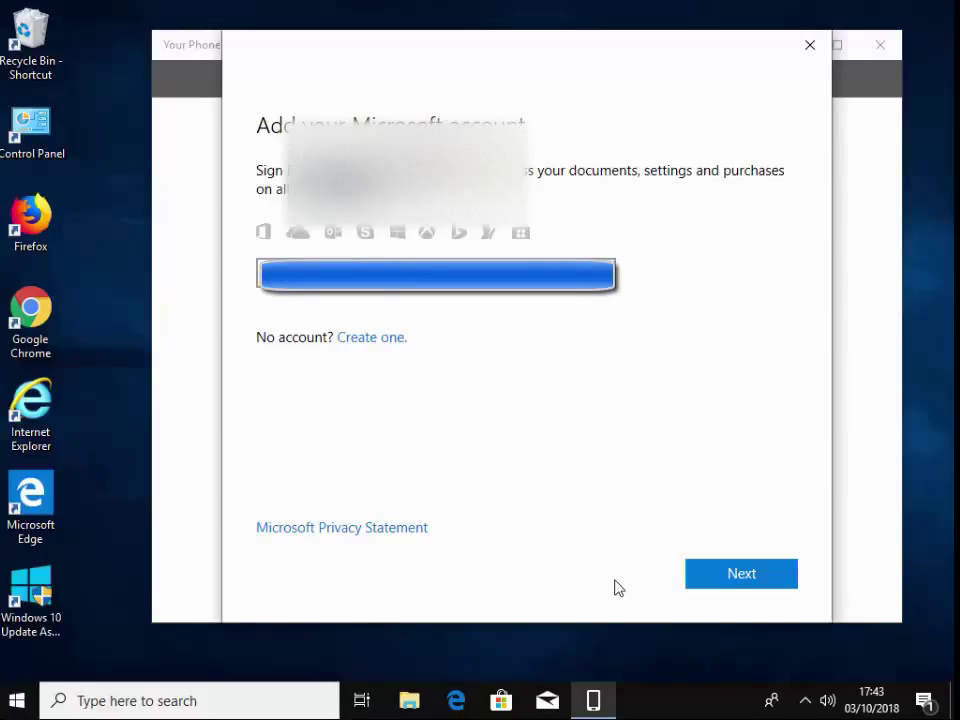
{"action": "left_click", "coordinate": [741, 573]}
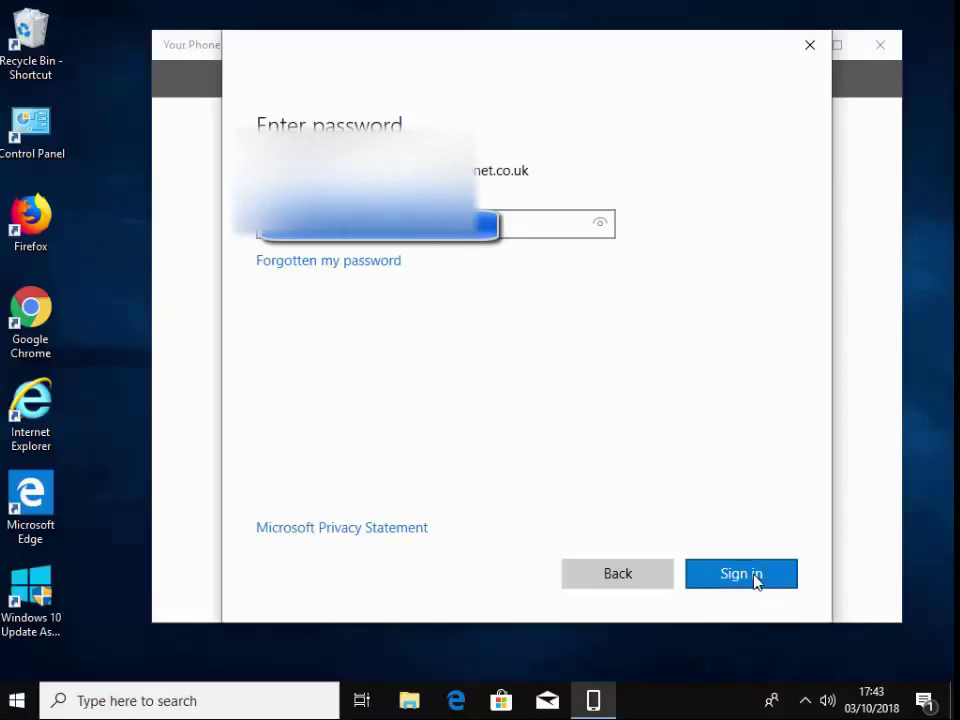
{"action": "left_click", "coordinate": [740, 573]}
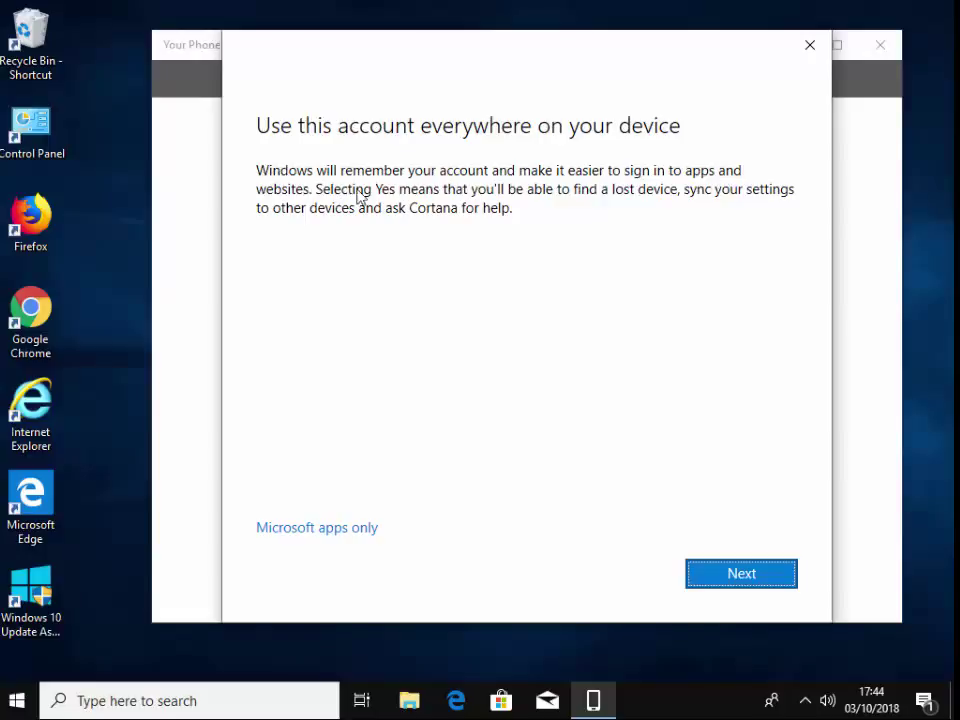
{"action": "mouse_move", "coordinate": [593, 217]}
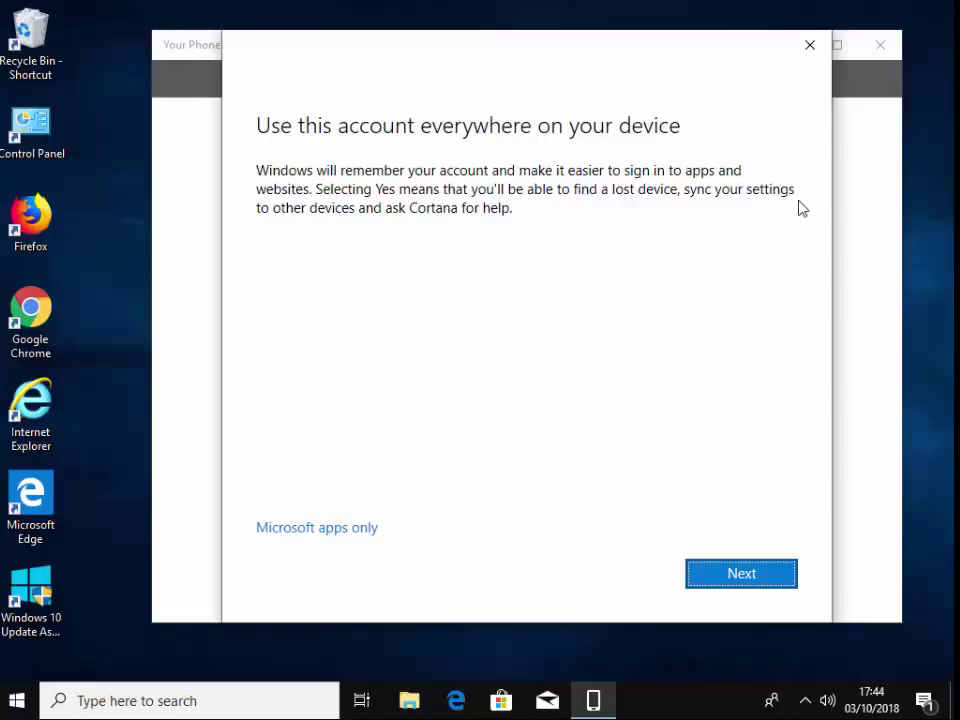
{"action": "mouse_move", "coordinate": [549, 224]}
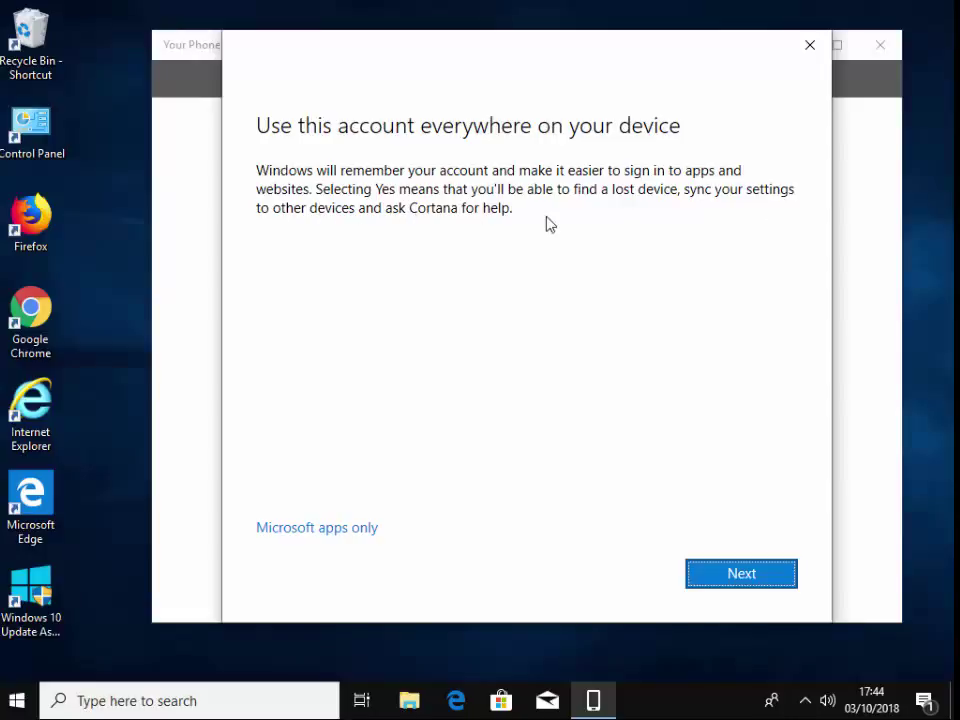
{"action": "mouse_move", "coordinate": [675, 357]}
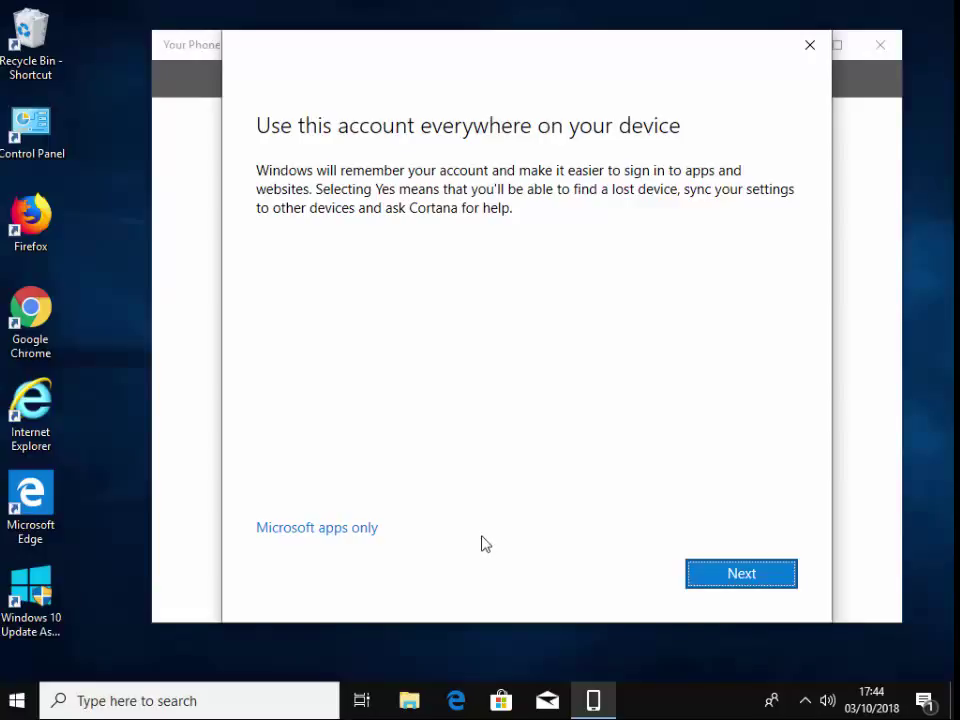
{"action": "mouse_move", "coordinate": [300, 535]}
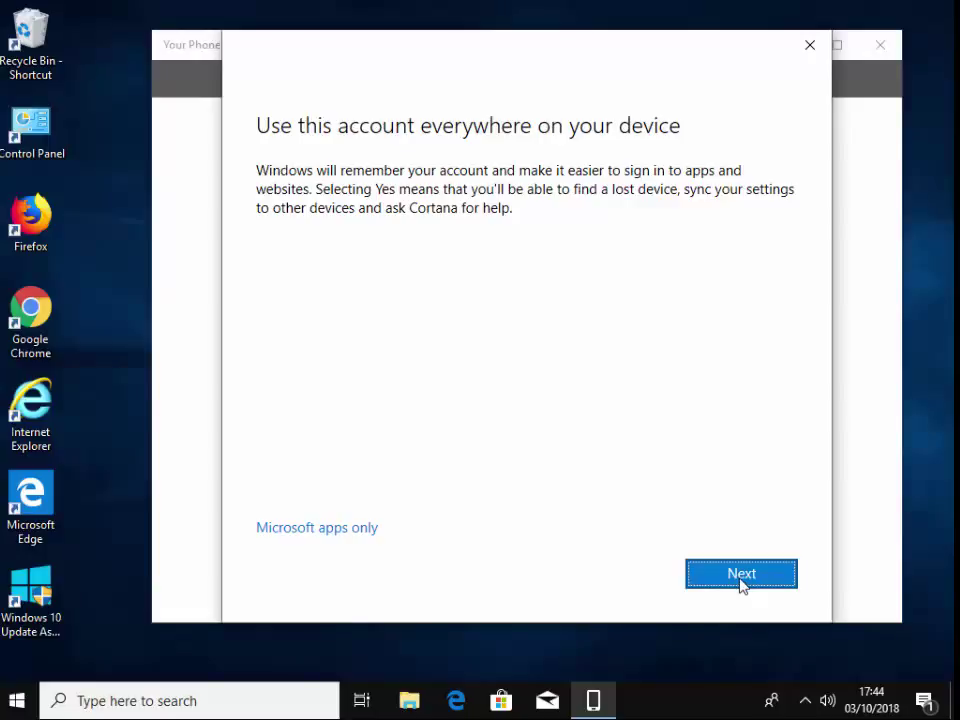
{"action": "mouse_move", "coordinate": [320, 533]}
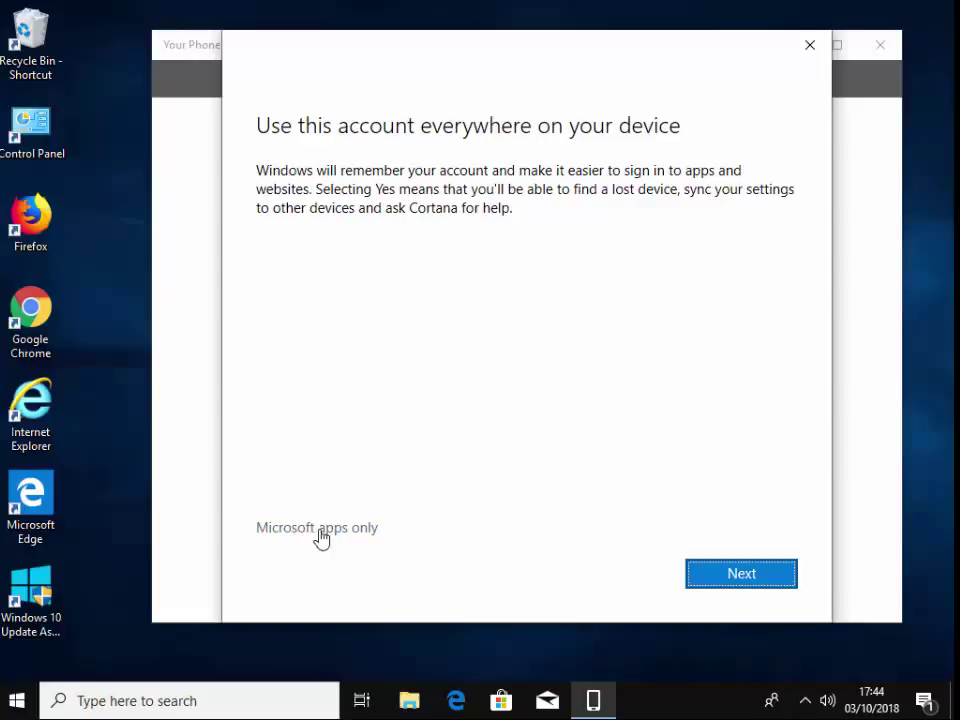
{"action": "mouse_move", "coordinate": [288, 538]}
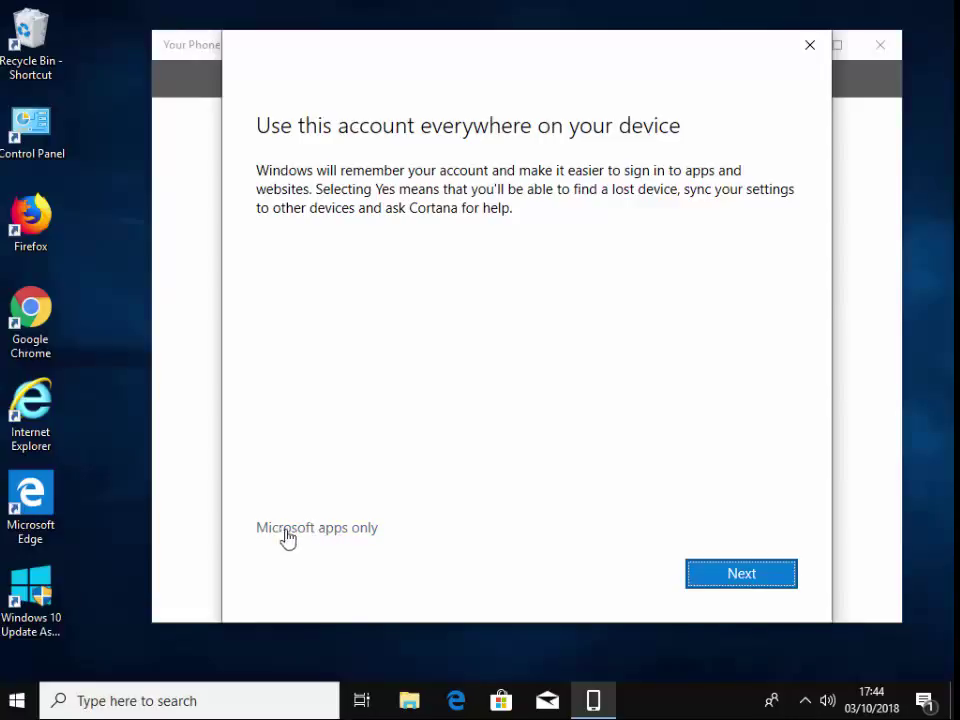
Keep the account for Microsoft apps only and begin linking a phone to this PC
{"action": "left_click", "coordinate": [741, 573]}
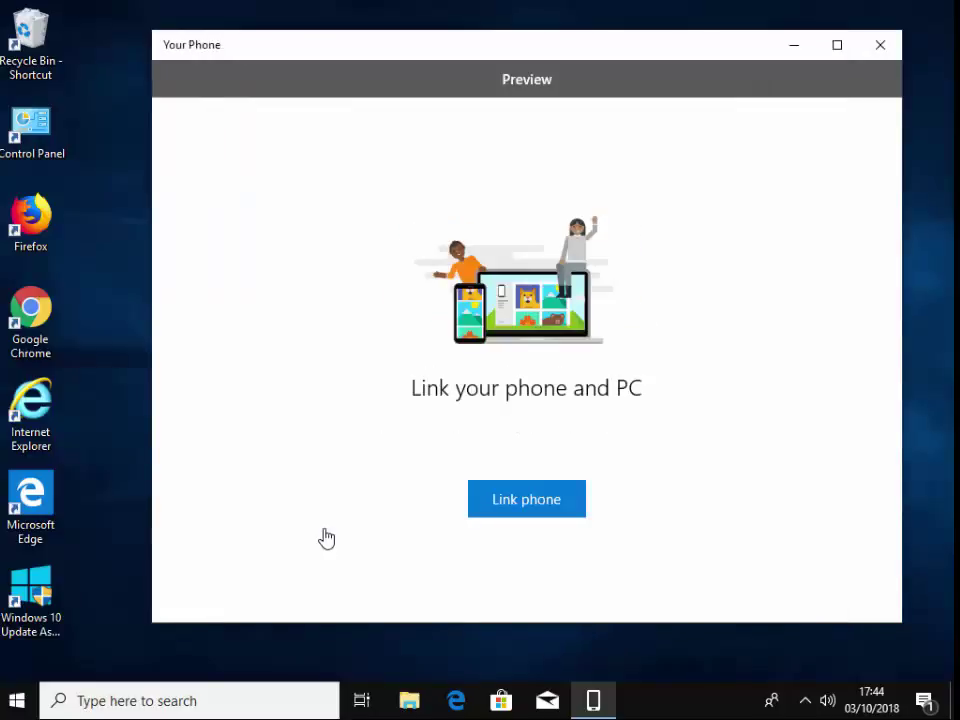
{"action": "mouse_move", "coordinate": [544, 553]}
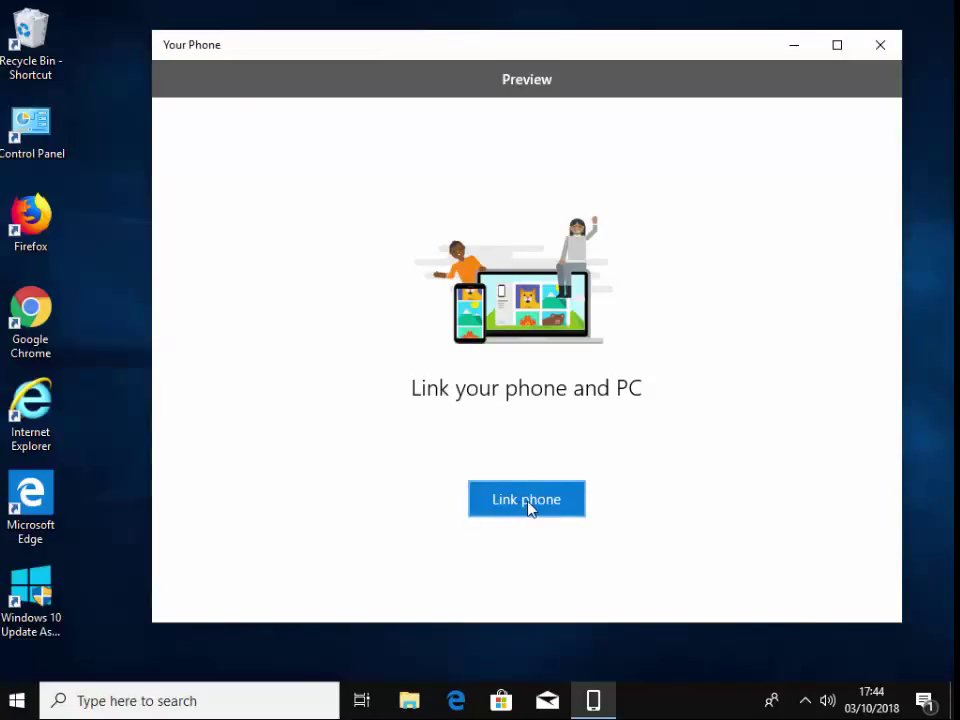
{"action": "left_click", "coordinate": [526, 499]}
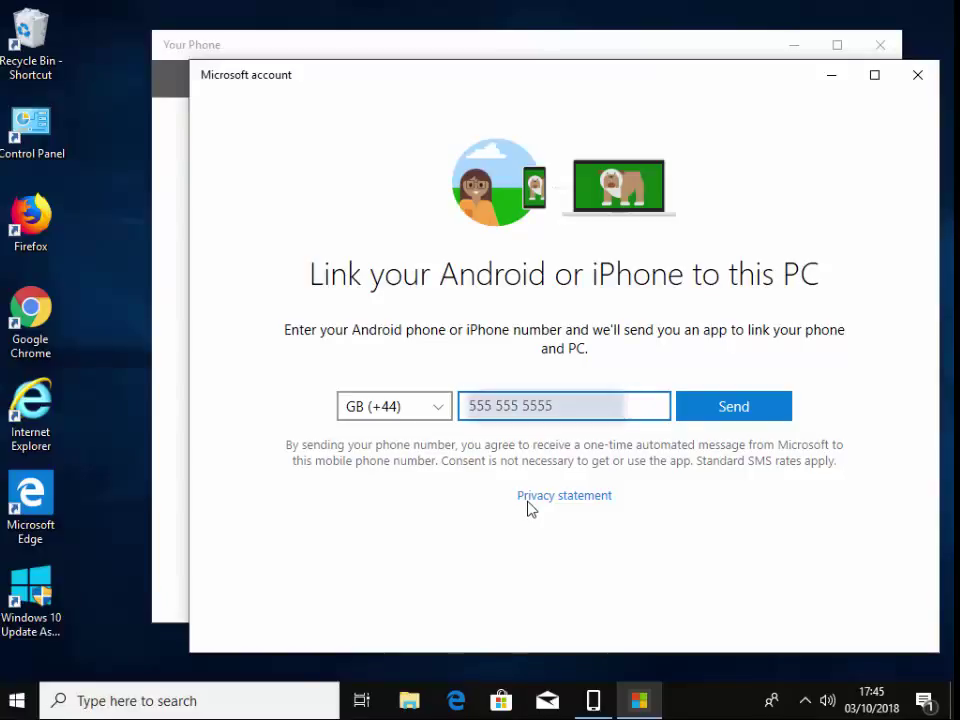
Replace the sample phone number with your own and send the companion app link to it
{"action": "triple_click", "coordinate": [563, 406]}
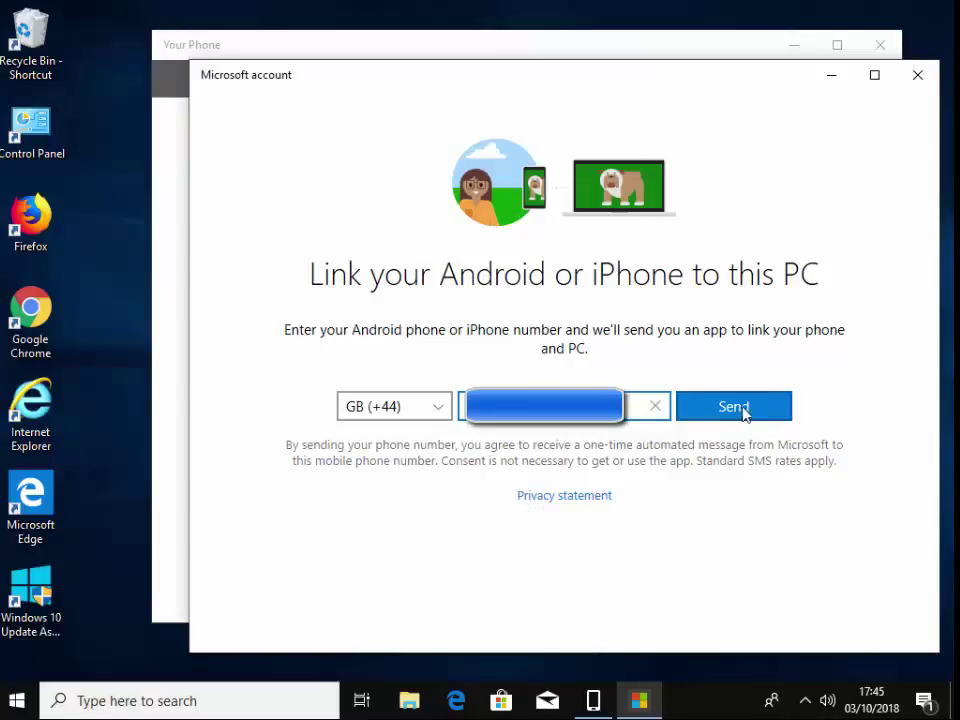
{"action": "left_click", "coordinate": [733, 406]}
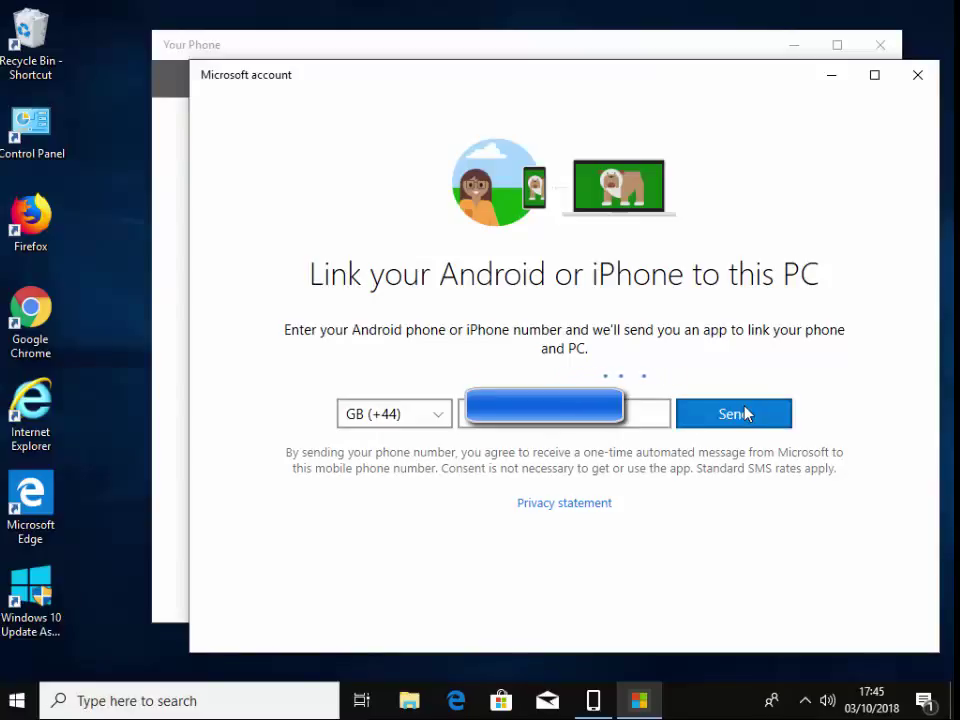
{"action": "left_click", "coordinate": [733, 414]}
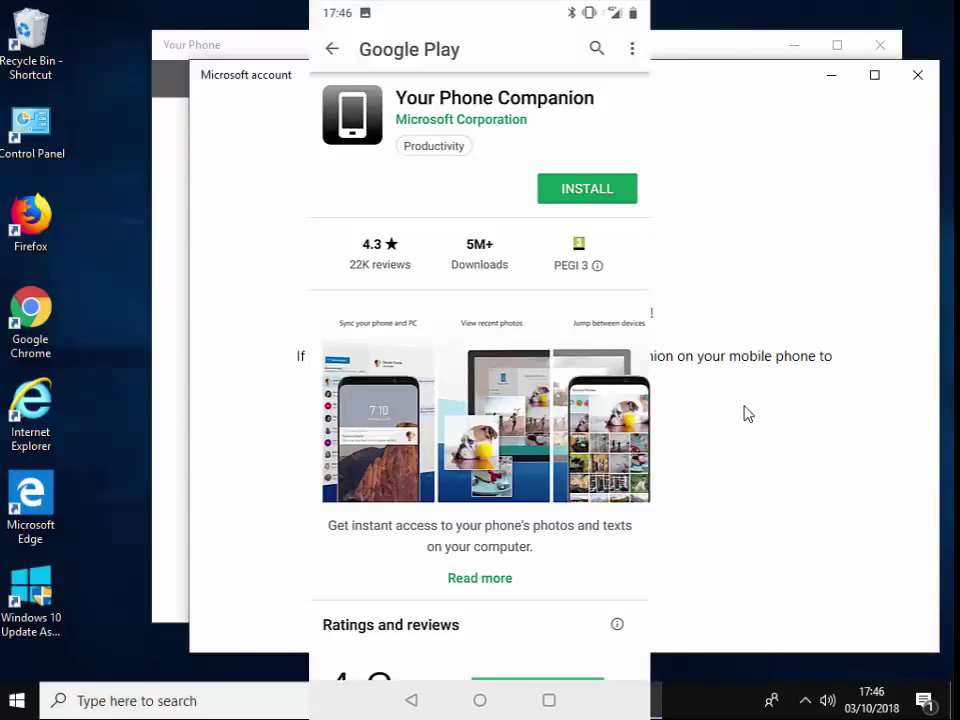
Install Your Phone Companion from Google Play on the phone
{"action": "left_click", "coordinate": [587, 188]}
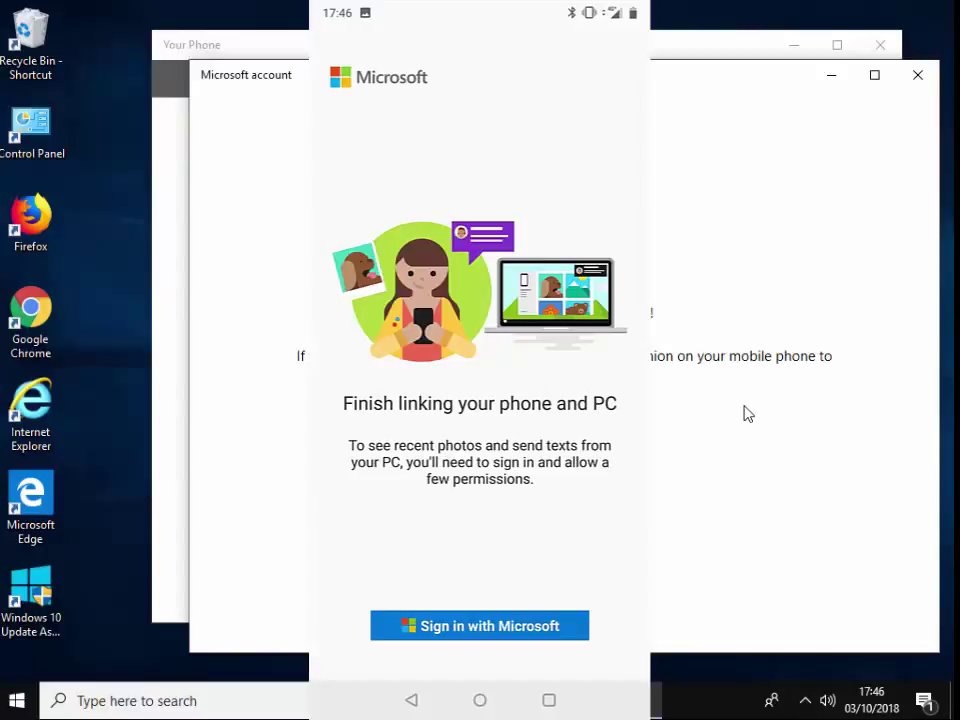
Sign in on the phone with the already signed-in Microsoft account and continue to app permissions
{"action": "left_click", "coordinate": [479, 625]}
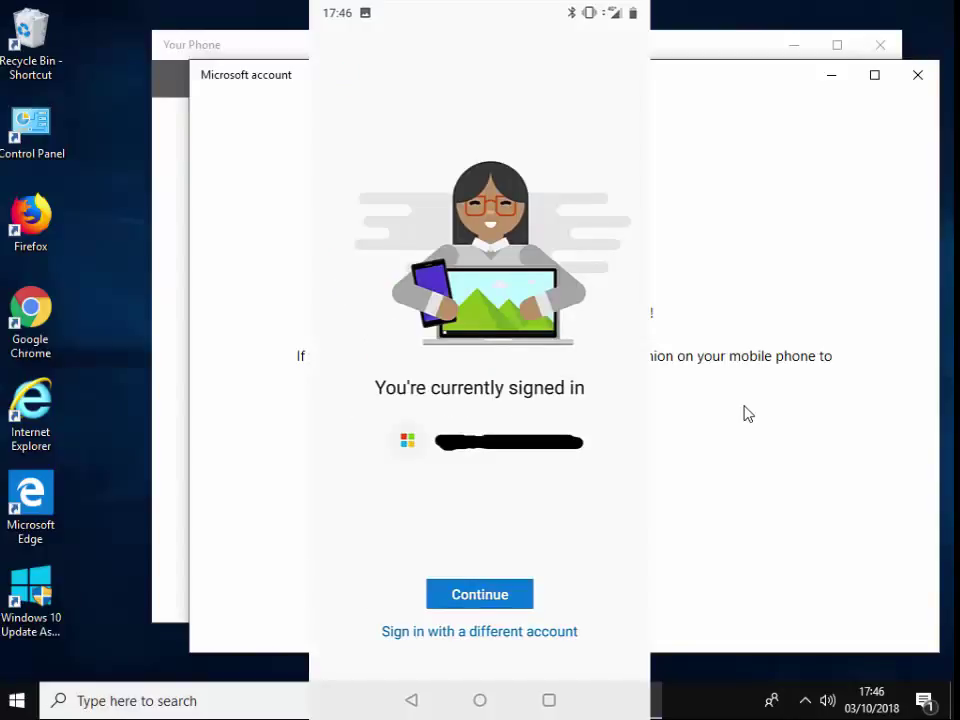
{"action": "left_click", "coordinate": [174, 80]}
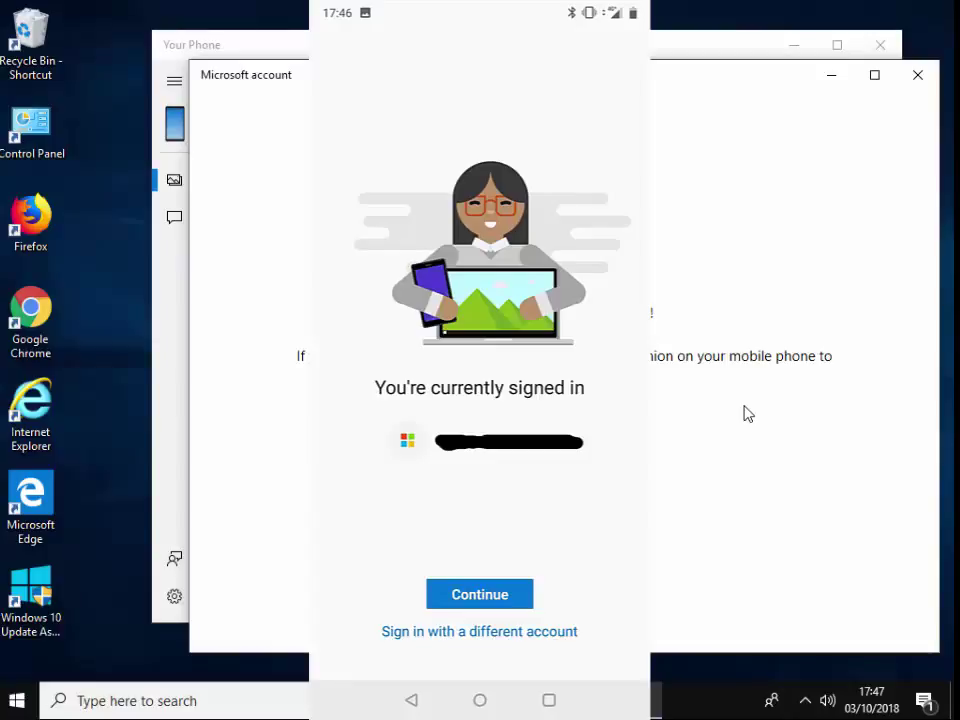
{"action": "left_click", "coordinate": [479, 594]}
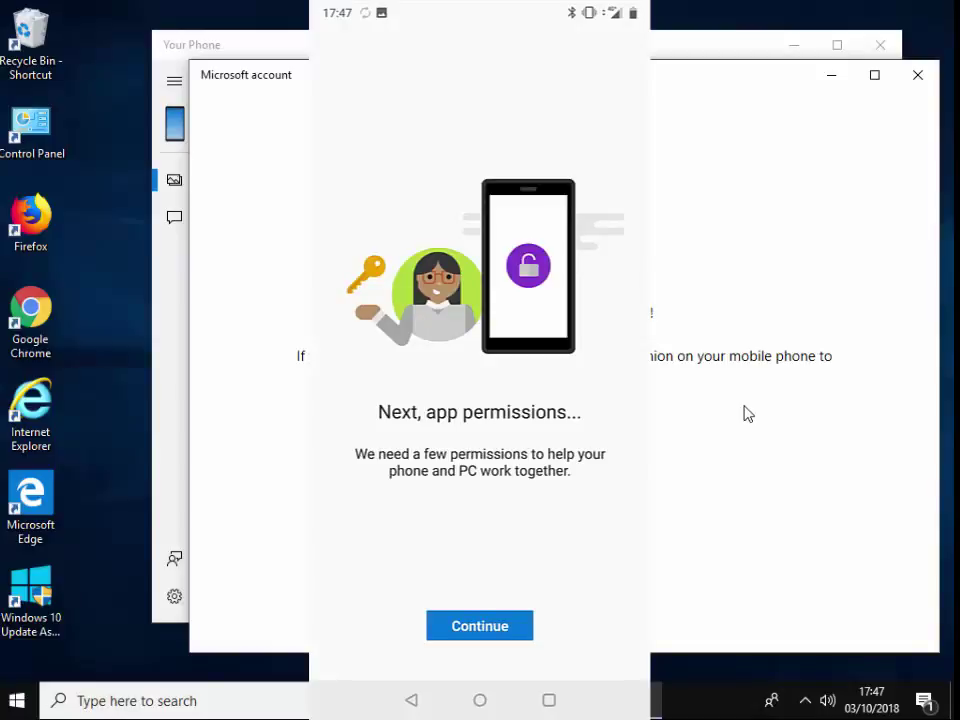
Grant the companion app access to photos, SMS messages, phone calls and contacts
{"action": "left_click", "coordinate": [479, 625]}
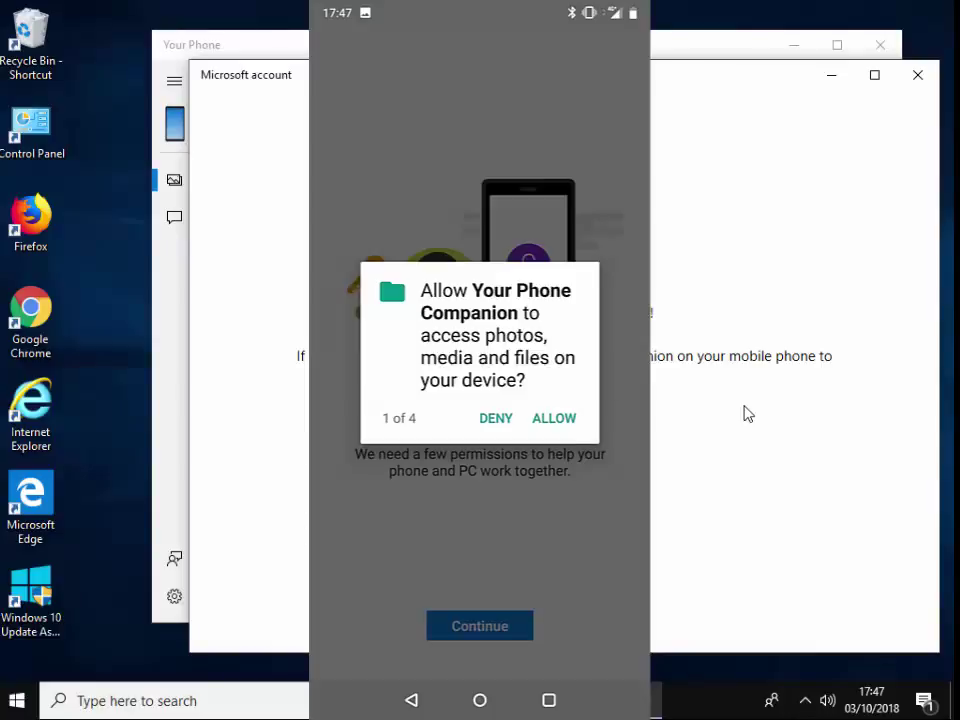
{"action": "left_click", "coordinate": [554, 418]}
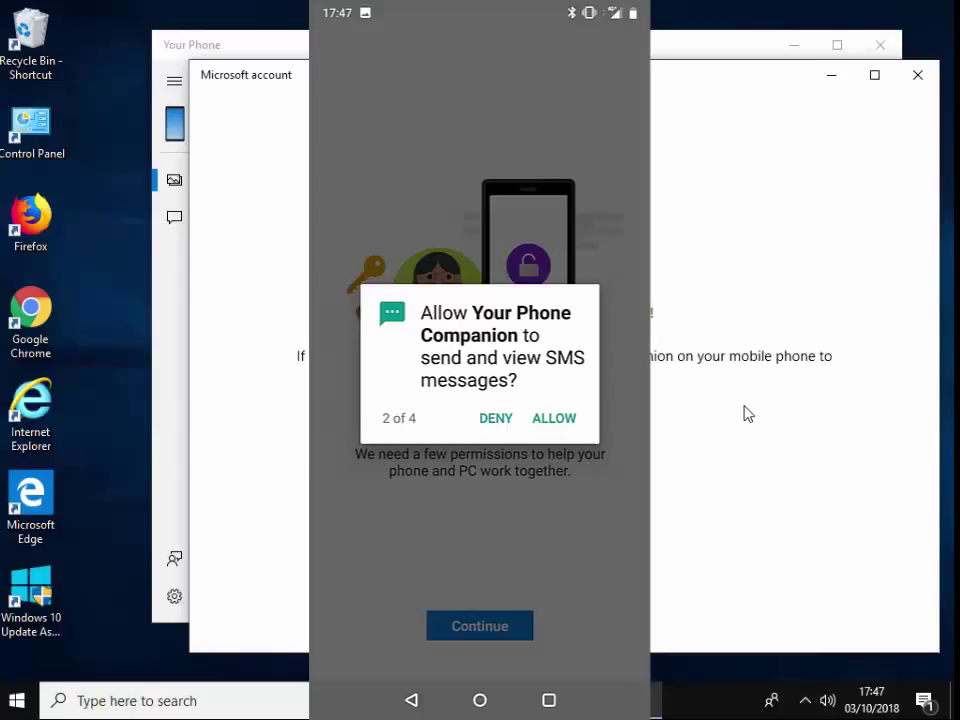
{"action": "left_click", "coordinate": [553, 418]}
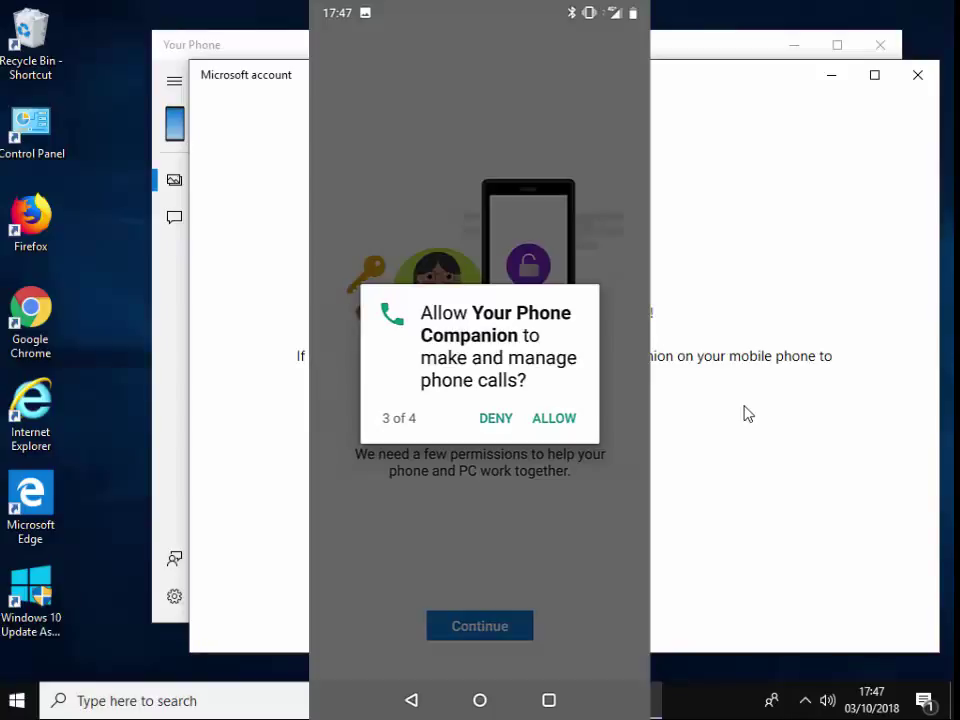
{"action": "left_click", "coordinate": [553, 418]}
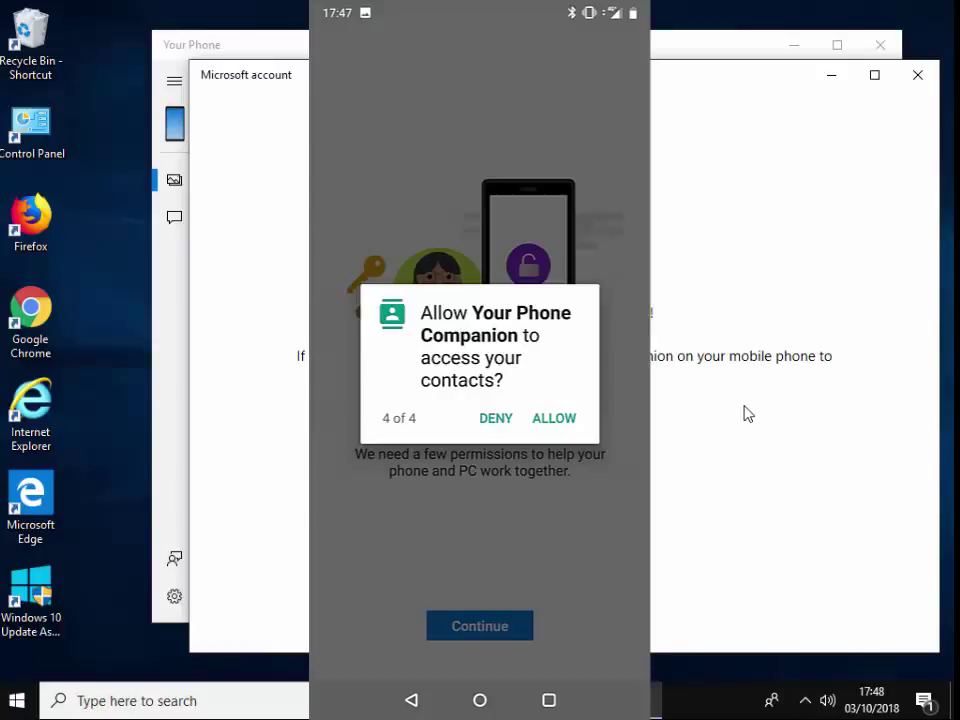
{"action": "left_click", "coordinate": [554, 418]}
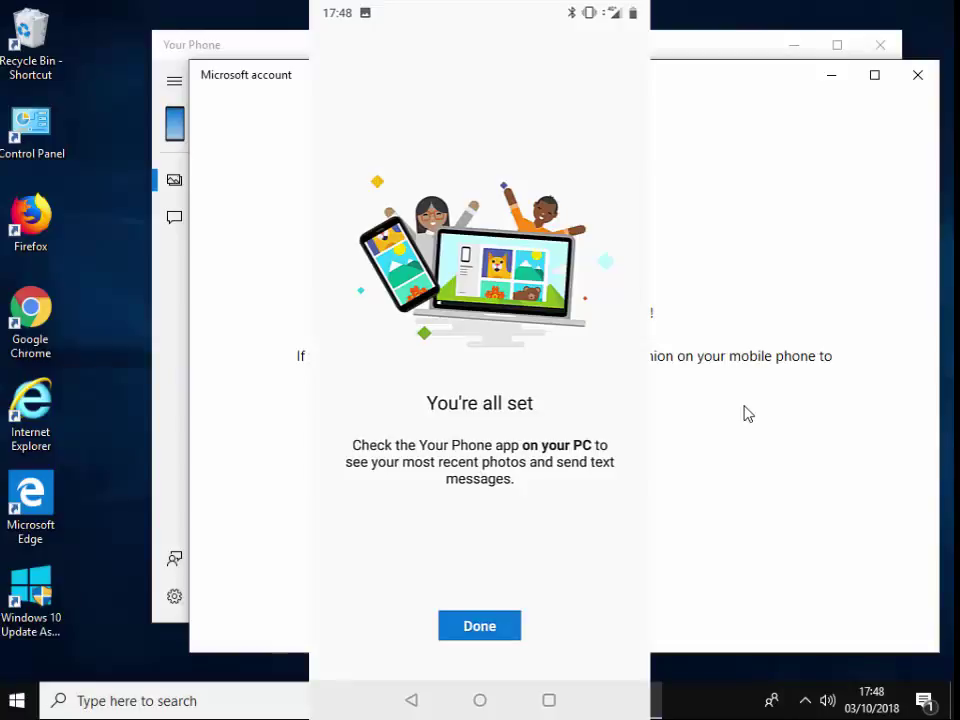
Finish companion setup with Done on the phone's 'You're all set' screen
{"action": "left_click", "coordinate": [479, 625]}
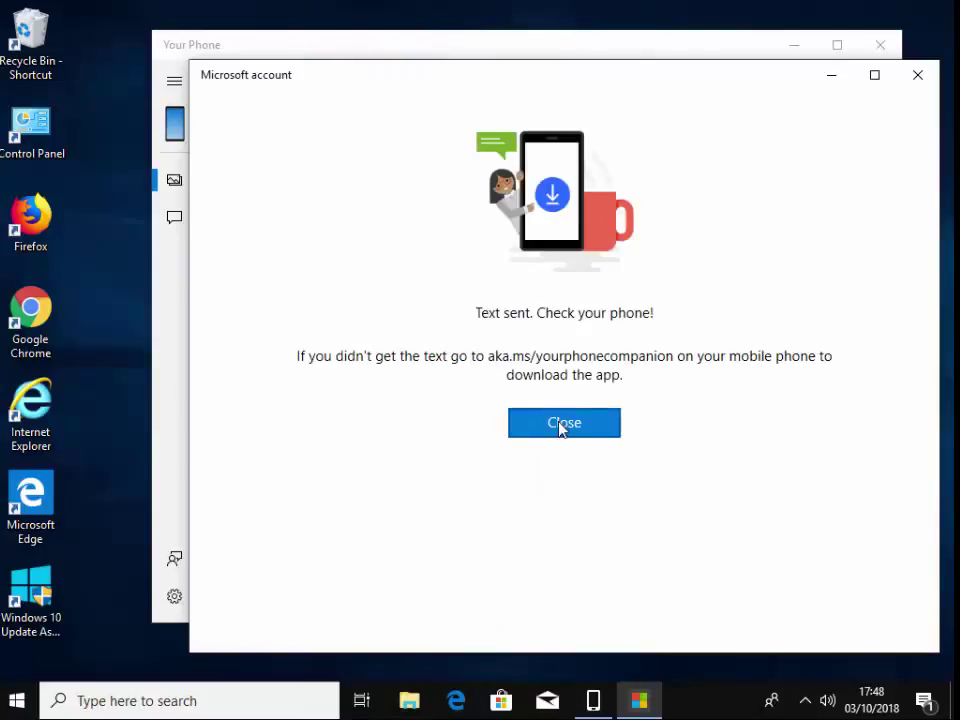
Close the text-sent confirmation and send the phone a connection permission notification
{"action": "left_click", "coordinate": [564, 422]}
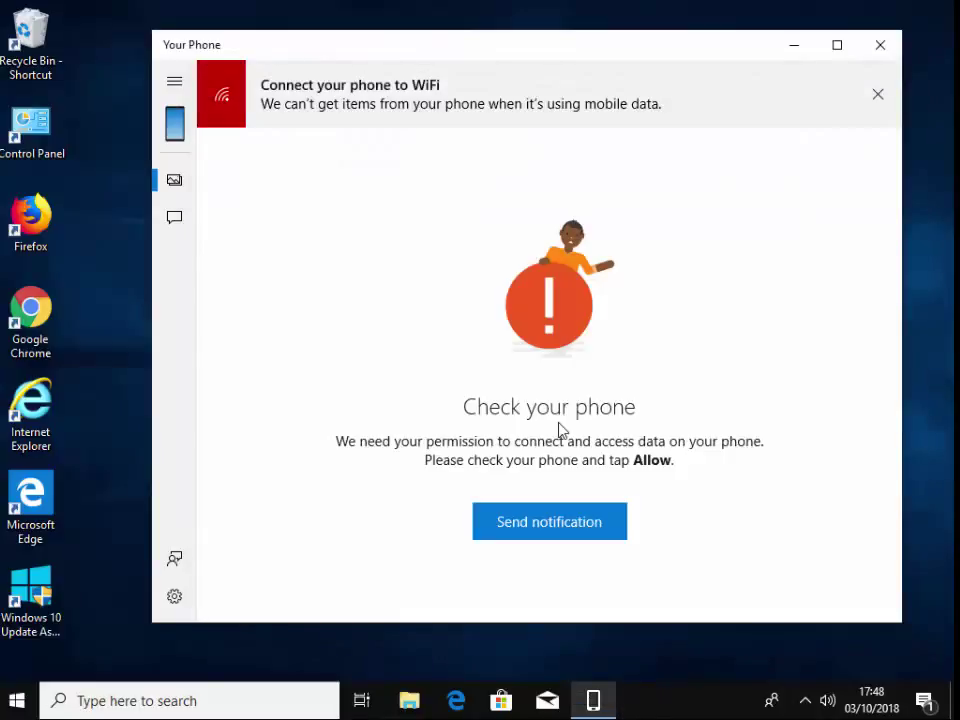
{"action": "mouse_move", "coordinate": [387, 240]}
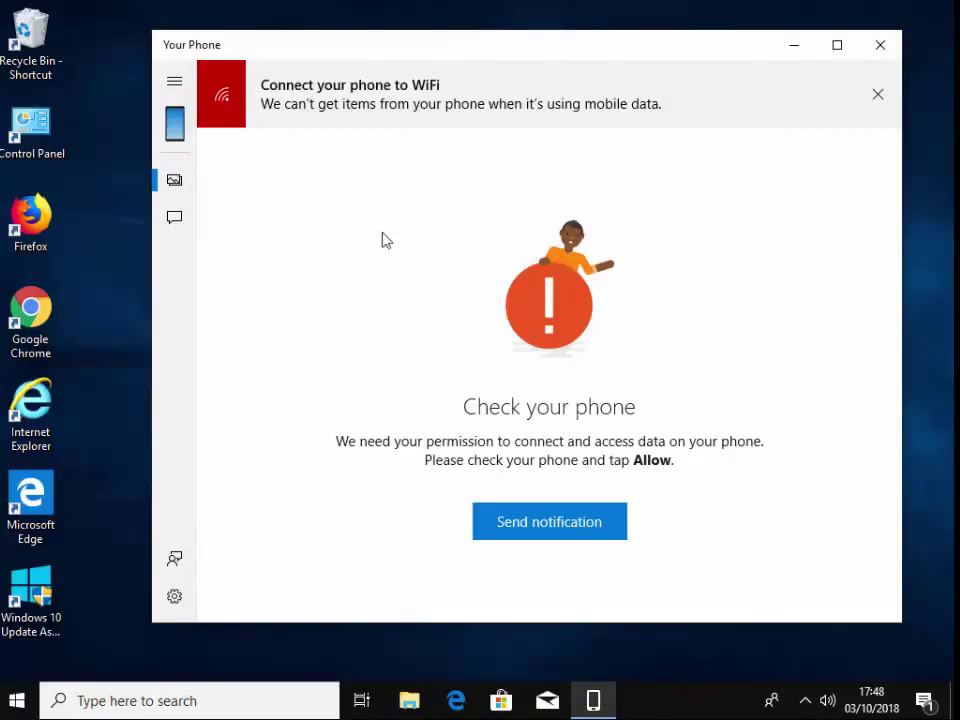
{"action": "mouse_move", "coordinate": [538, 122]}
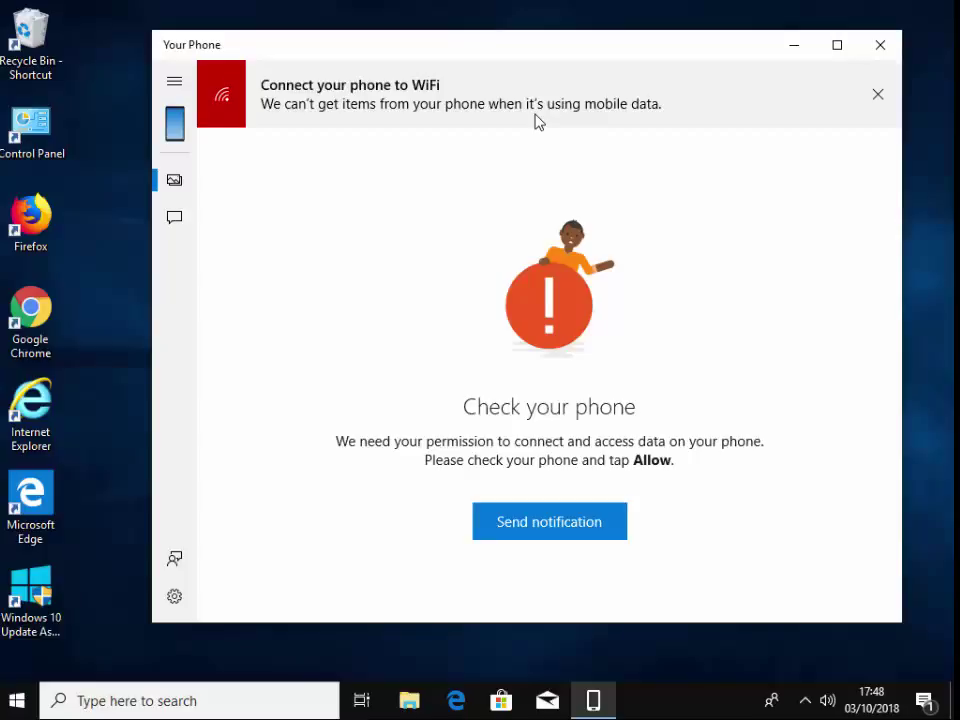
{"action": "mouse_move", "coordinate": [498, 448]}
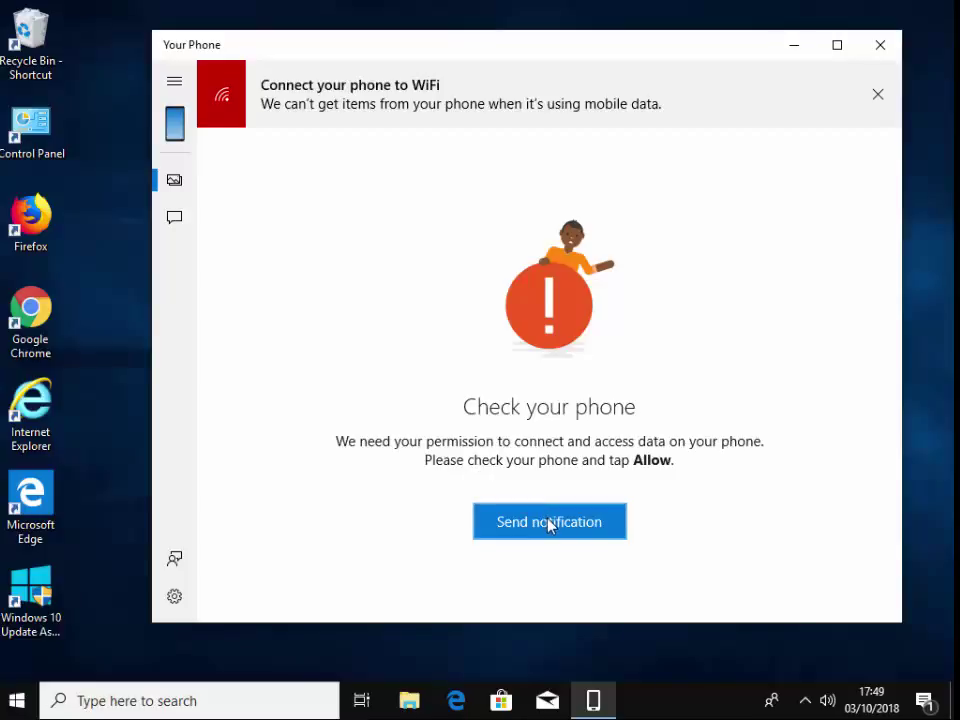
{"action": "left_click", "coordinate": [548, 521]}
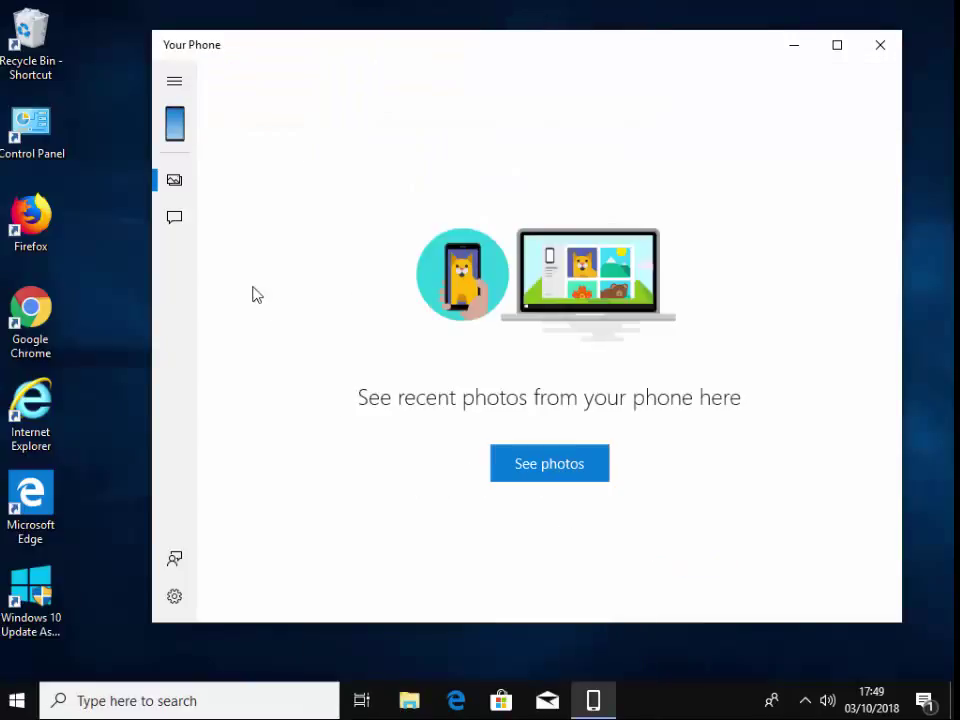
{"action": "mouse_move", "coordinate": [549, 463]}
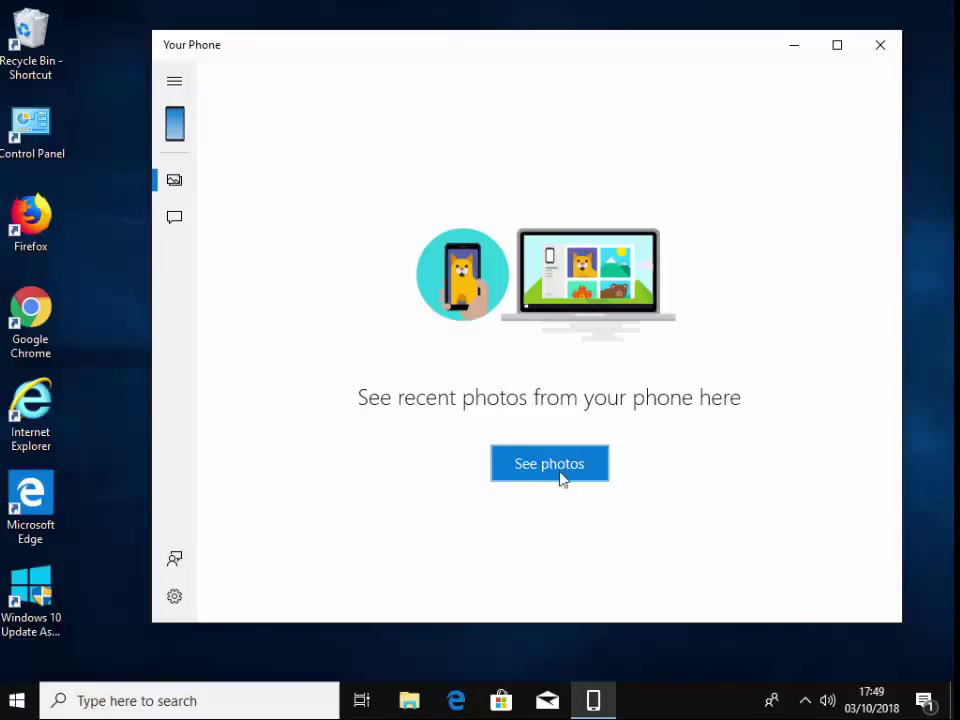
{"action": "mouse_move", "coordinate": [482, 369]}
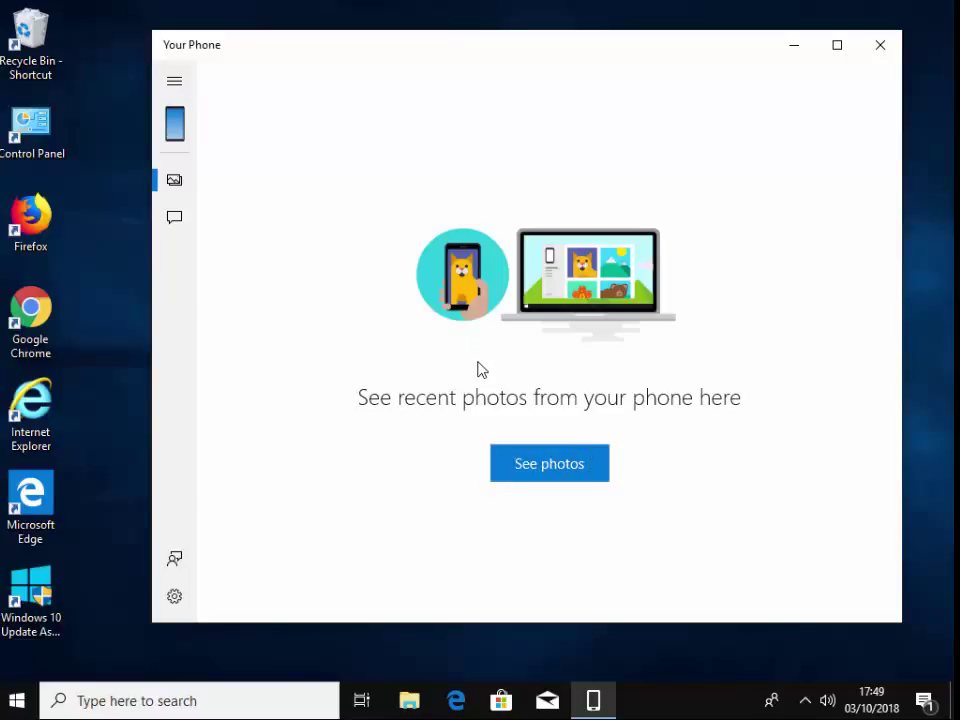
{"action": "mouse_move", "coordinate": [175, 218]}
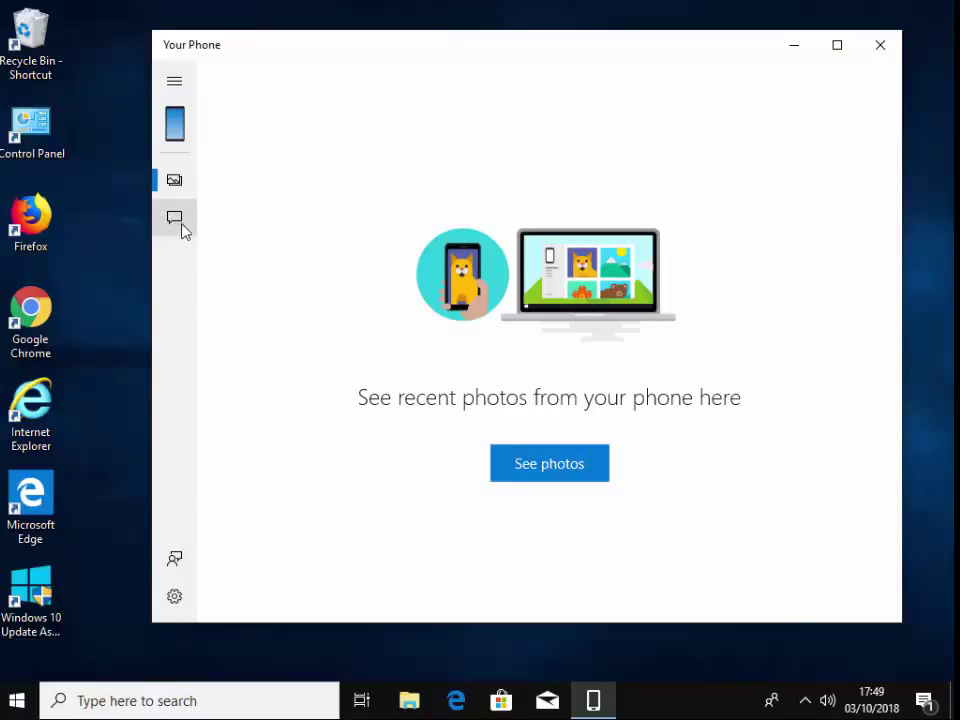
{"action": "mouse_move", "coordinate": [175, 218]}
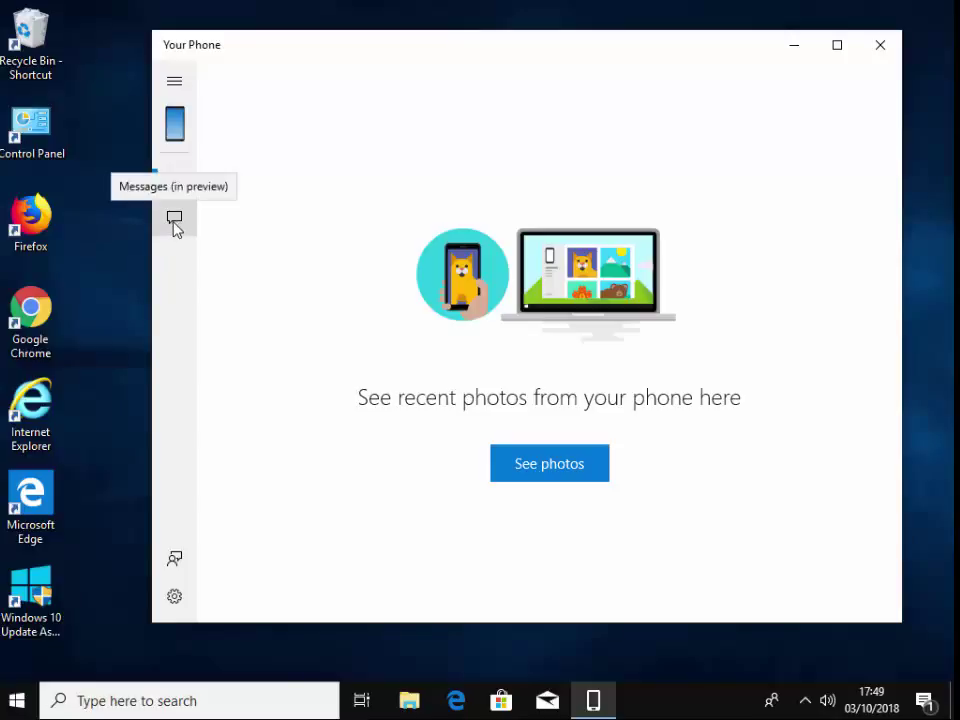
{"action": "mouse_move", "coordinate": [283, 280]}
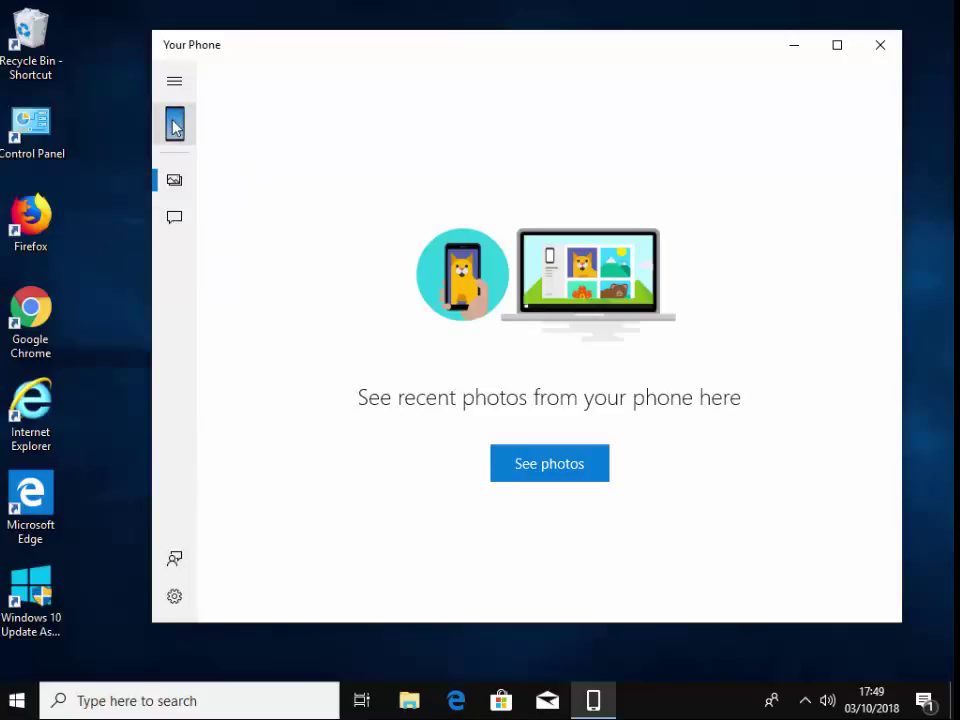
{"action": "mouse_move", "coordinate": [835, 124]}
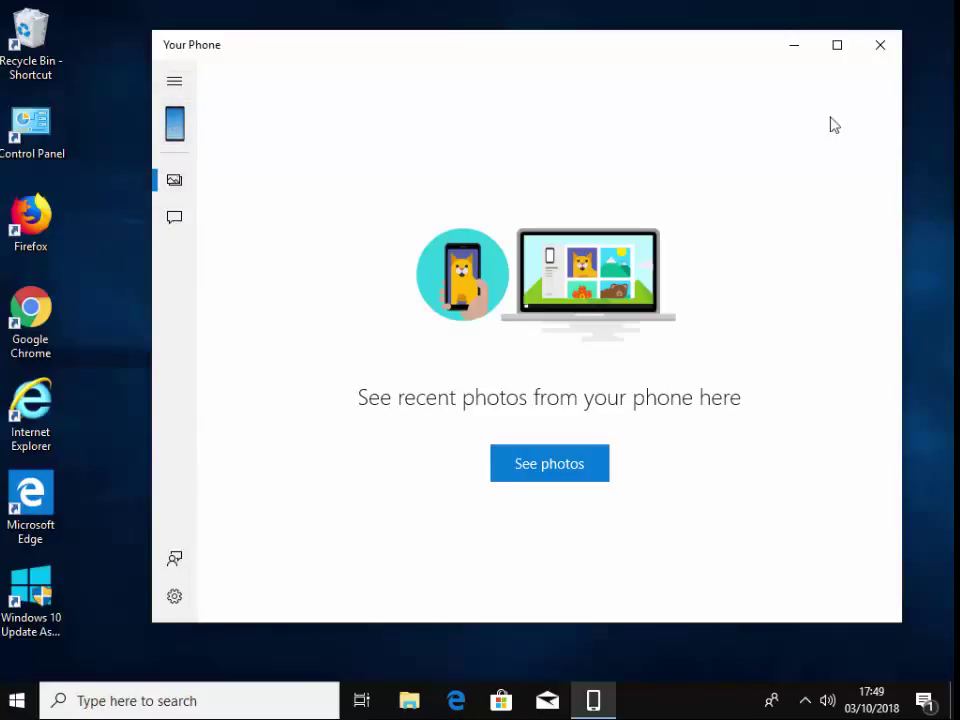
{"action": "mouse_move", "coordinate": [880, 46]}
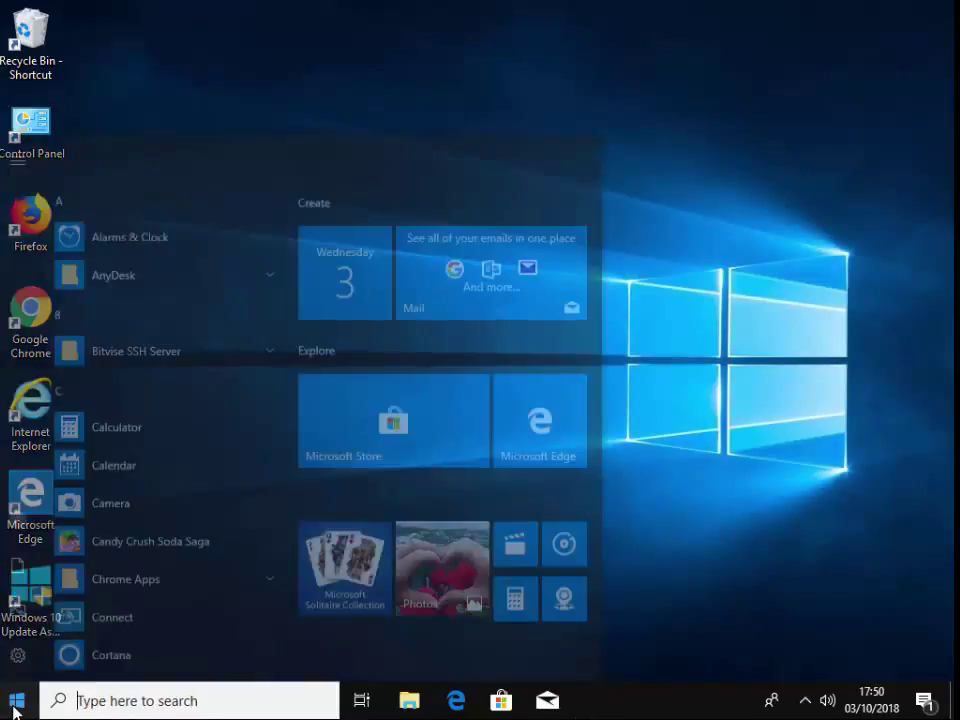
Search 'photos' from the Start menu
{"action": "type", "text": "p"}
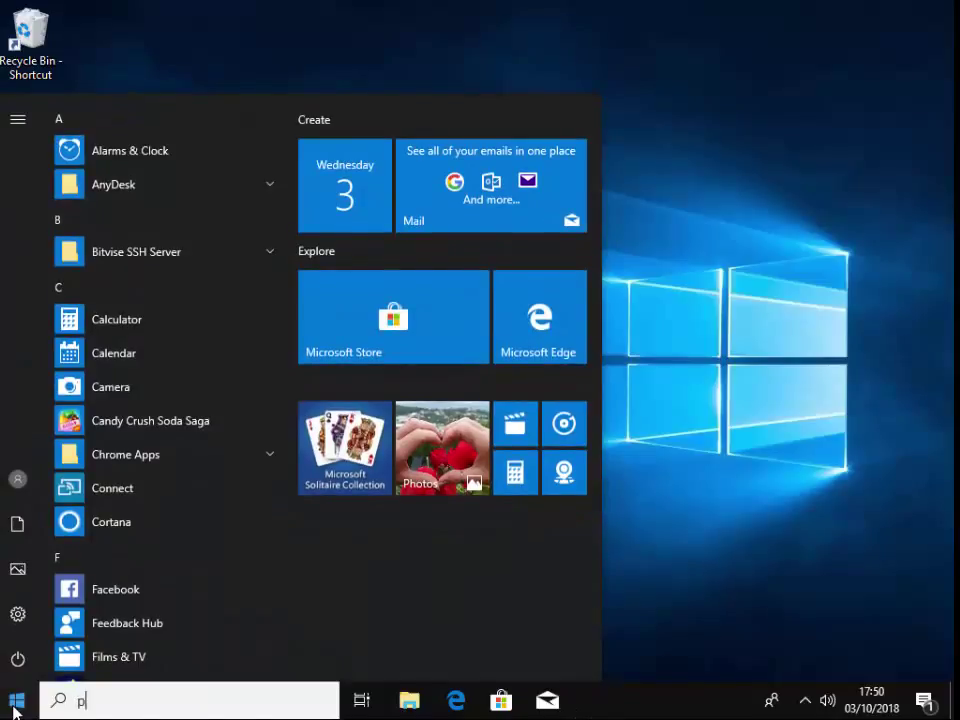
{"action": "type", "text": "hotos"}
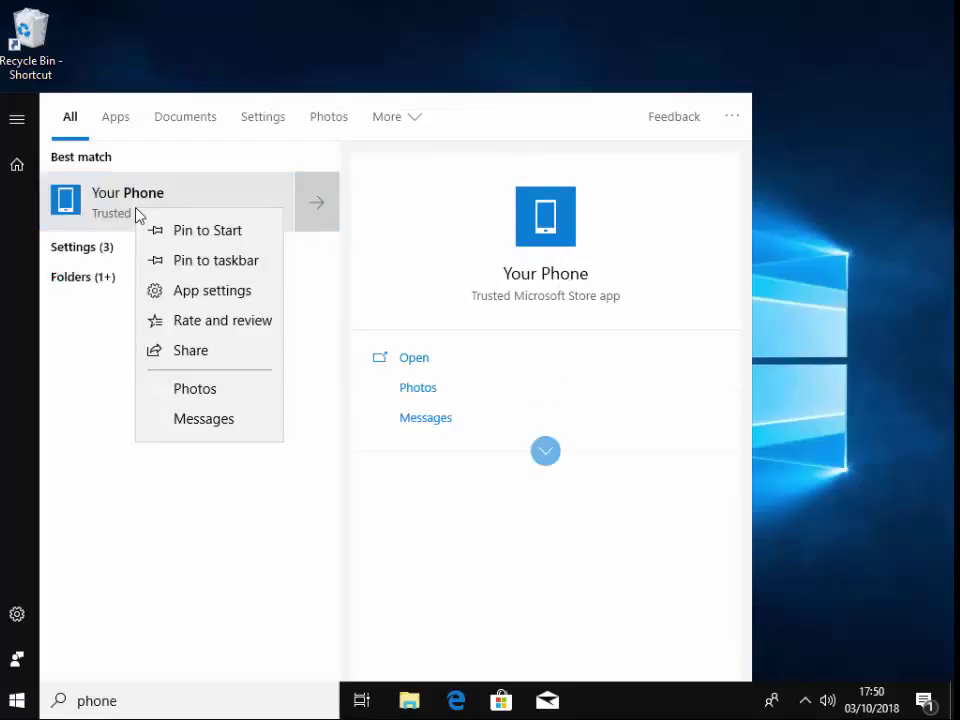
{"action": "mouse_move", "coordinate": [218, 235]}
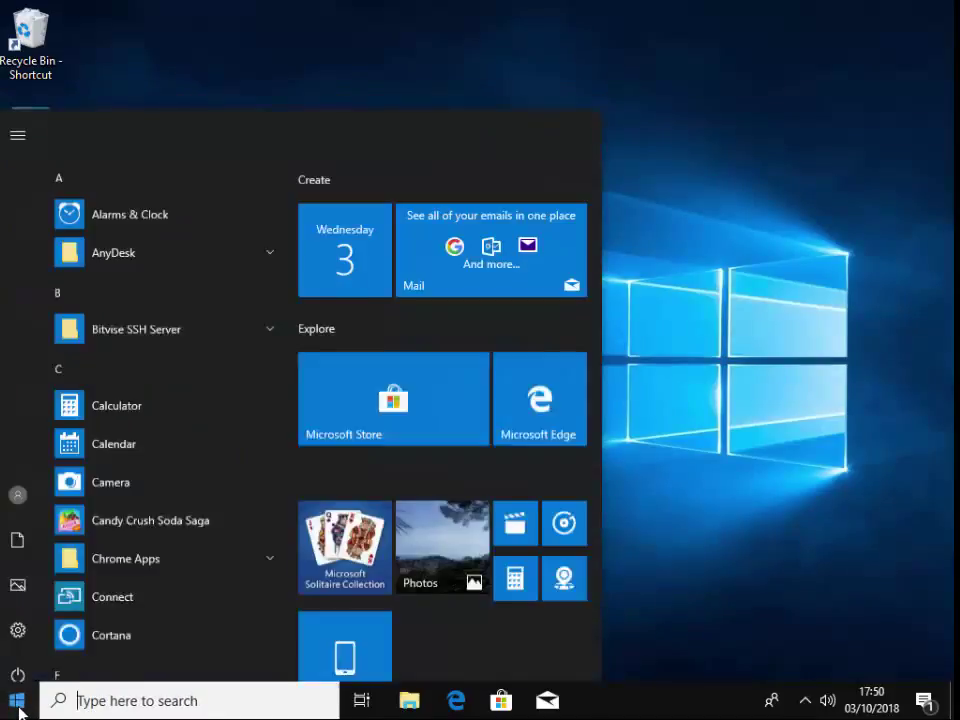
Find Your Phone by searching 'phone' and pin it to the taskbar
{"action": "type", "text": "p"}
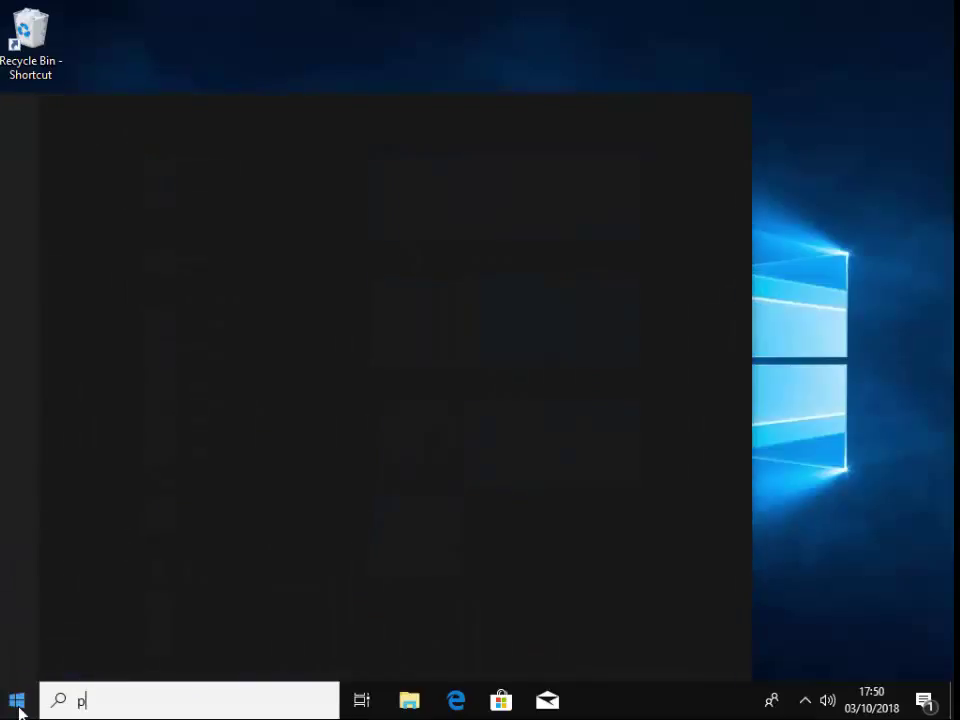
{"action": "type", "text": "hone"}
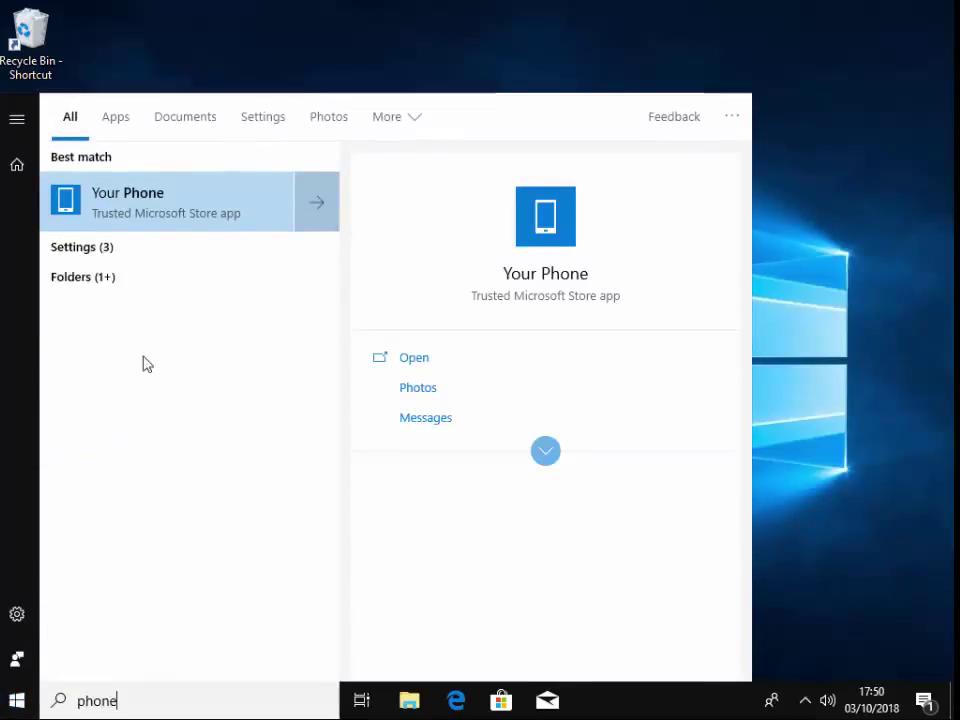
{"action": "right_click", "coordinate": [150, 200]}
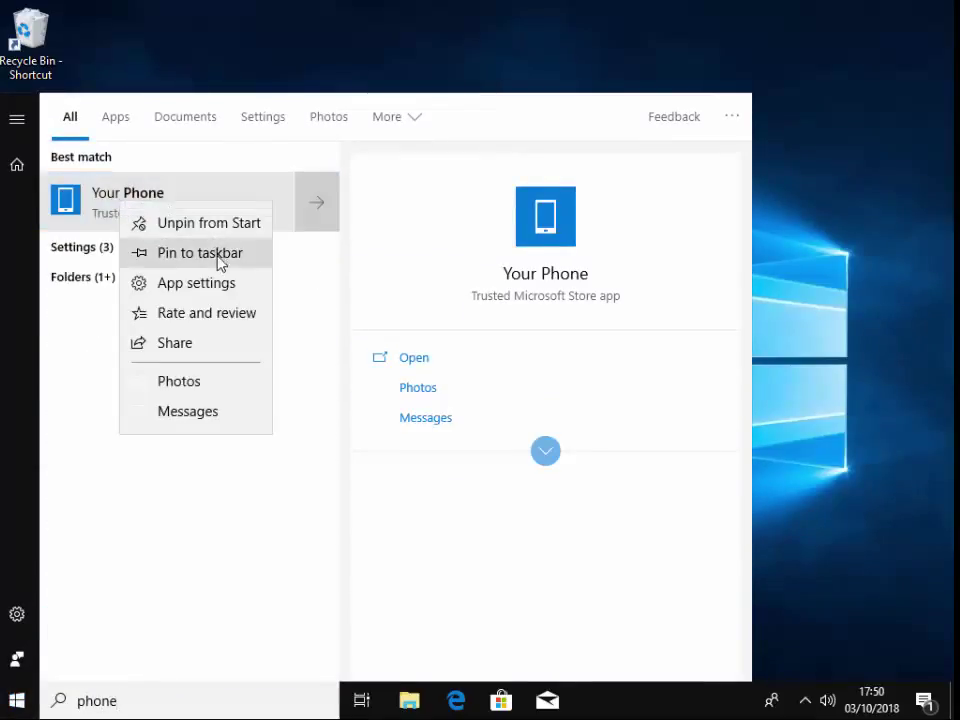
{"action": "mouse_move", "coordinate": [190, 265]}
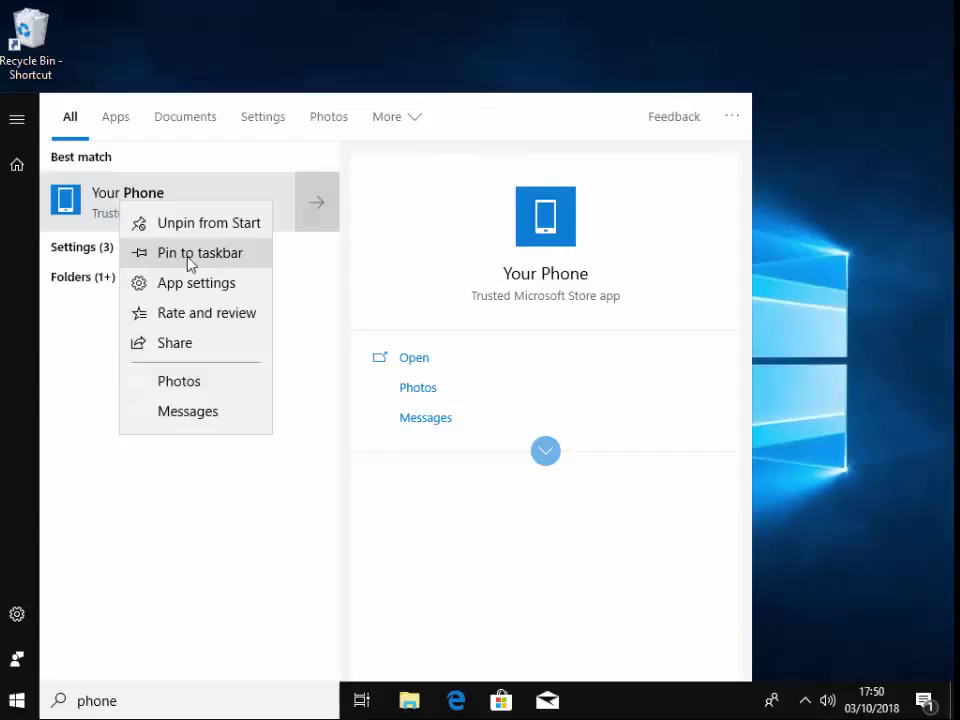
{"action": "left_click", "coordinate": [200, 252]}
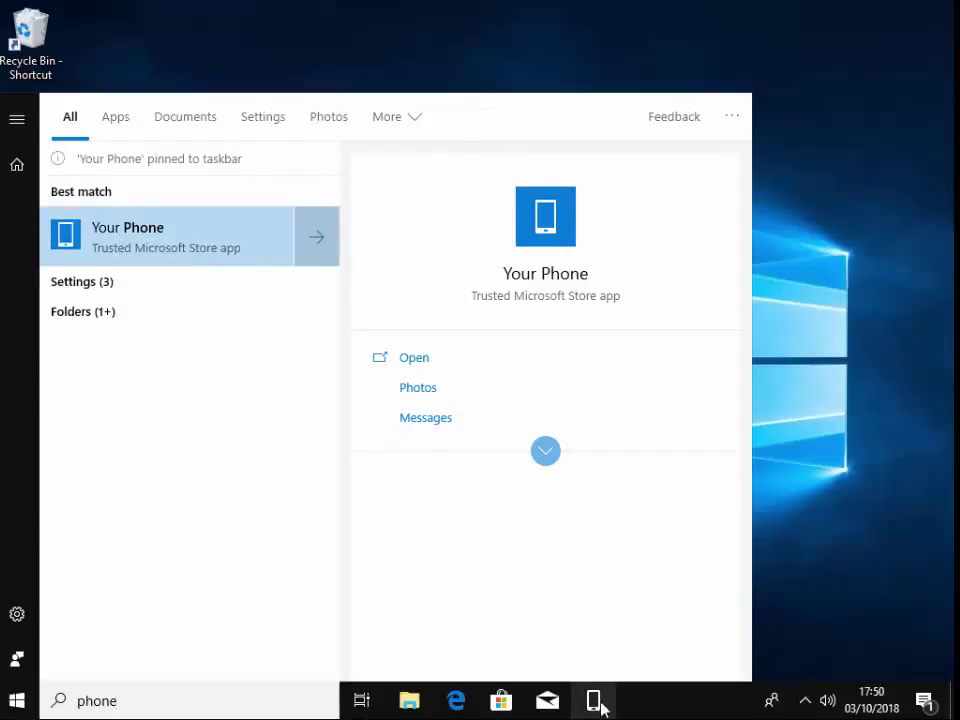
{"action": "mouse_move", "coordinate": [793, 485]}
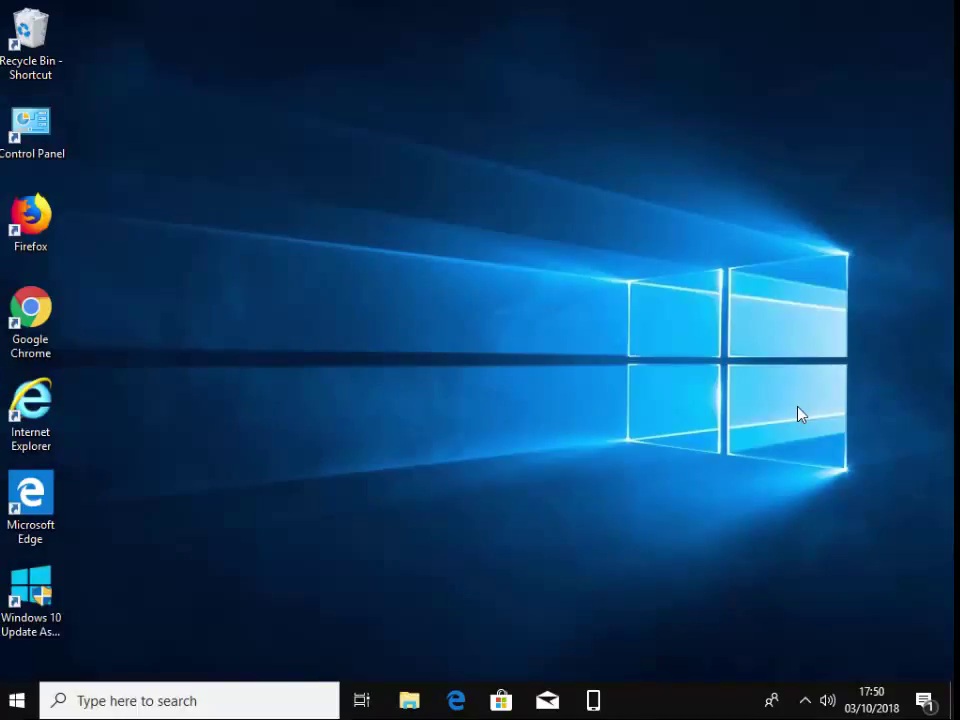
{"action": "mouse_move", "coordinate": [728, 378]}
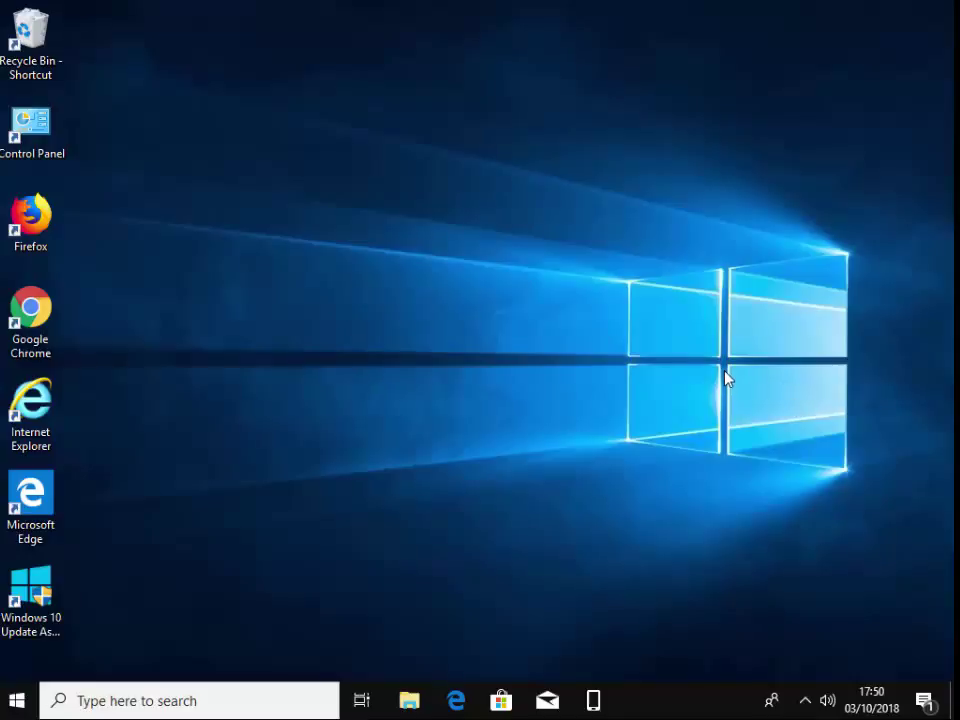